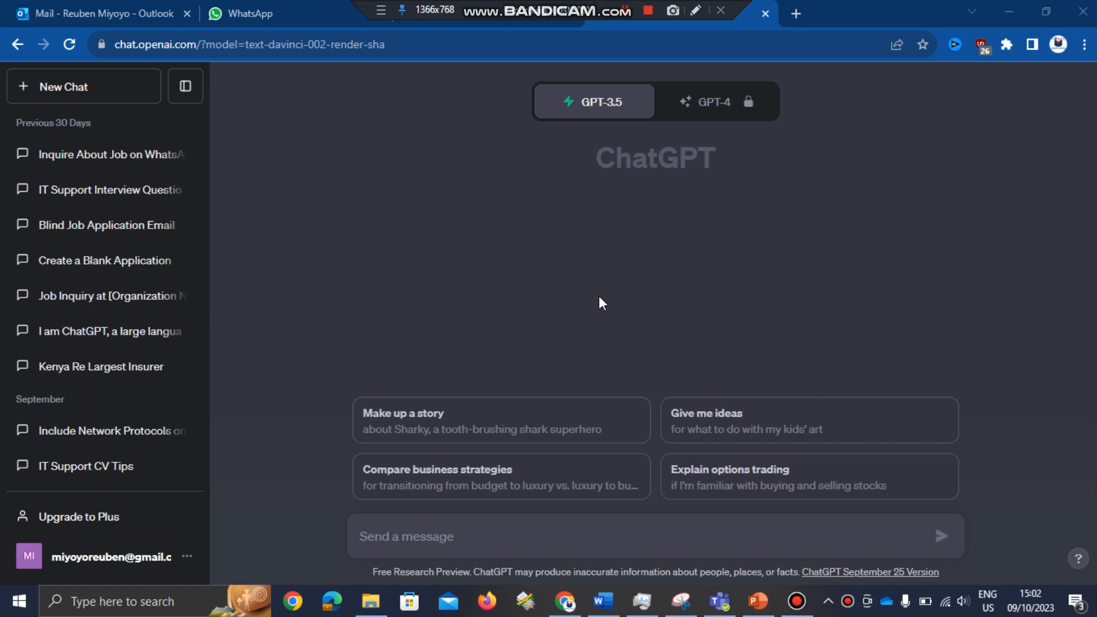
mouse_move(731, 333)
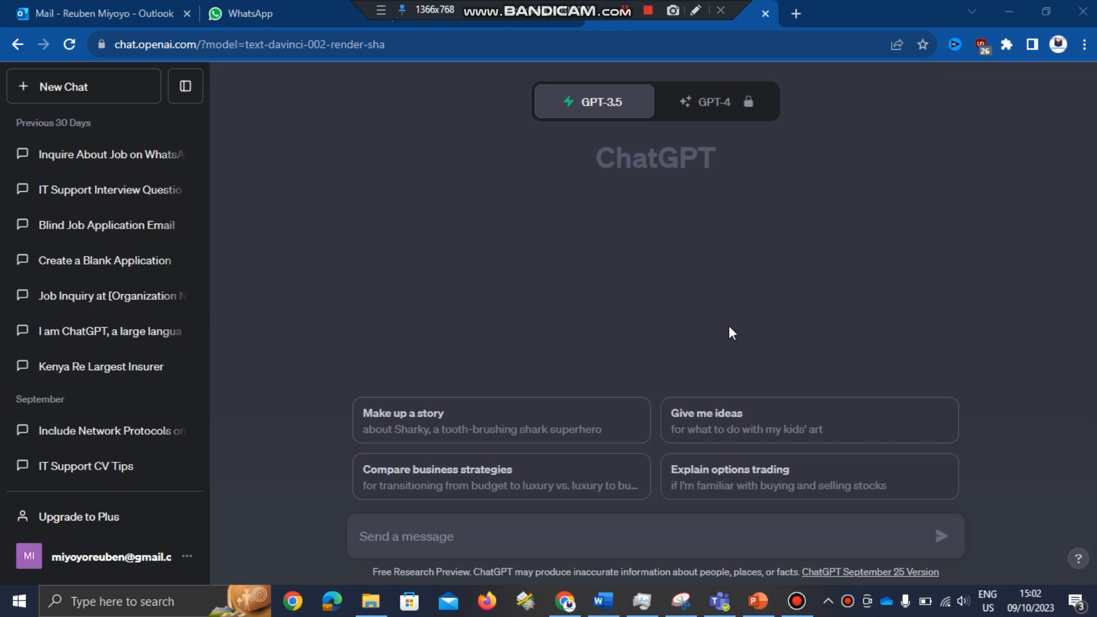
mouse_move(594, 102)
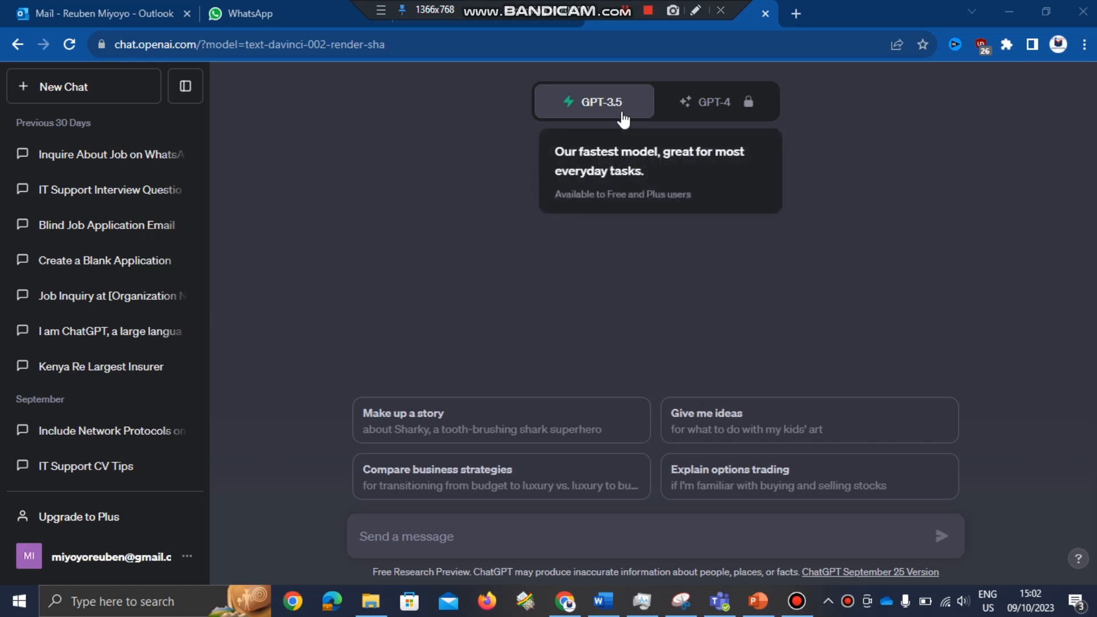
mouse_move(616, 120)
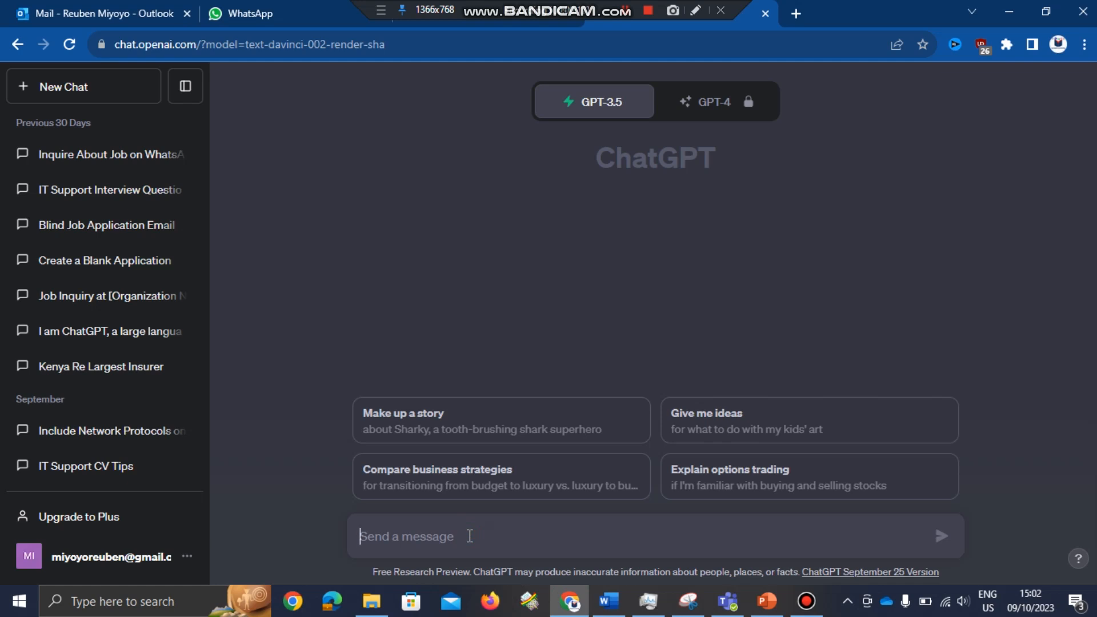
Ask ChatGPT for VBA code for a 7-slide Kenyan History presentation with no placeholders
text(I want you to write m)
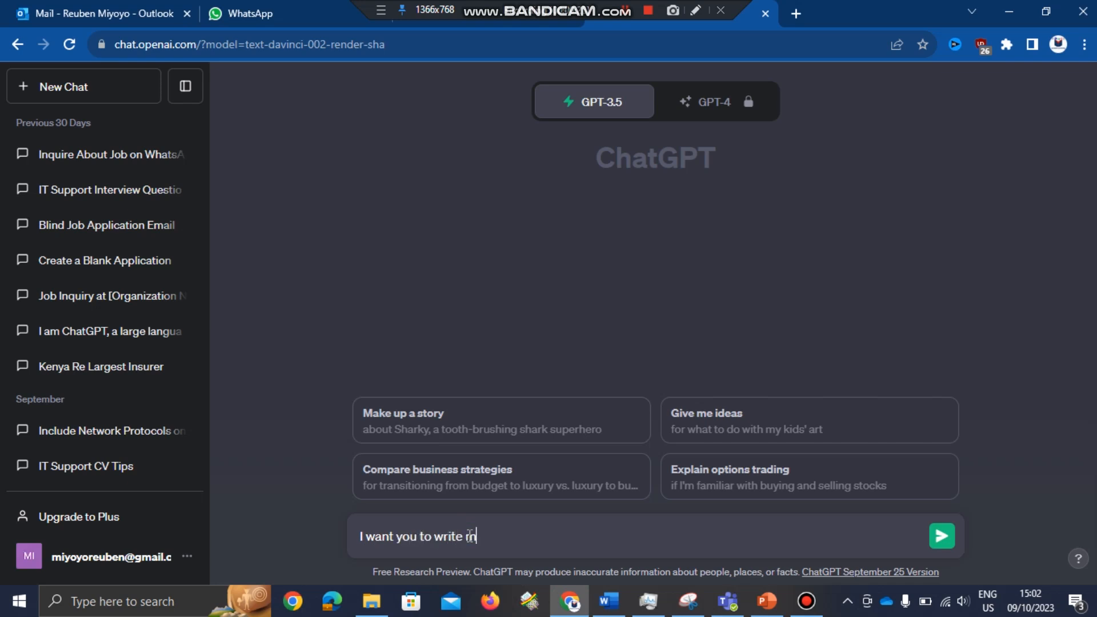
text(e)
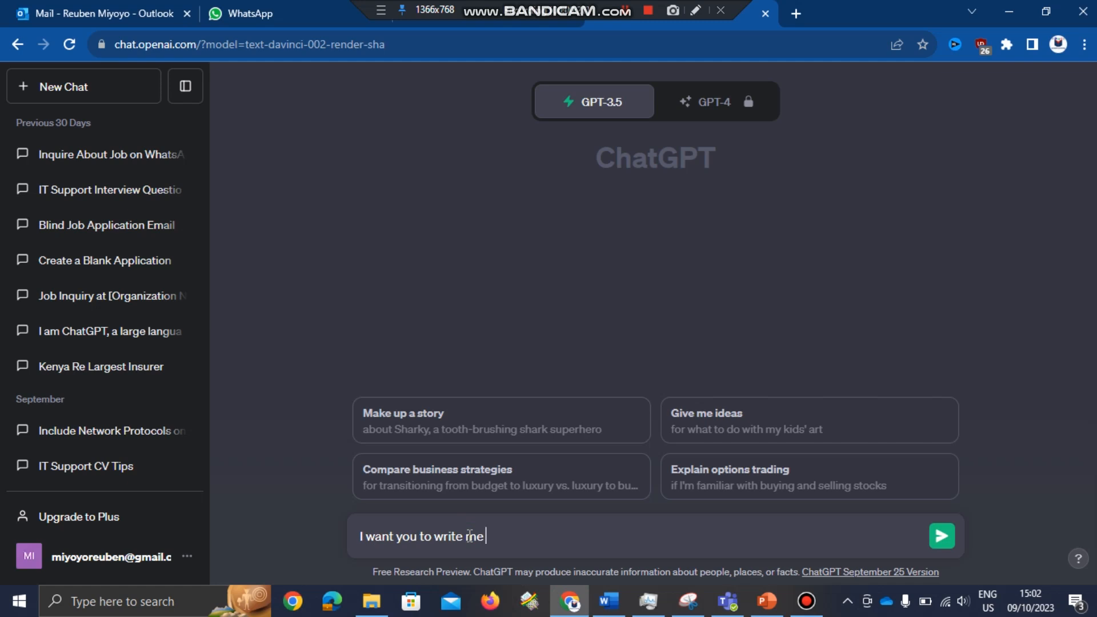
text(VBA code f)
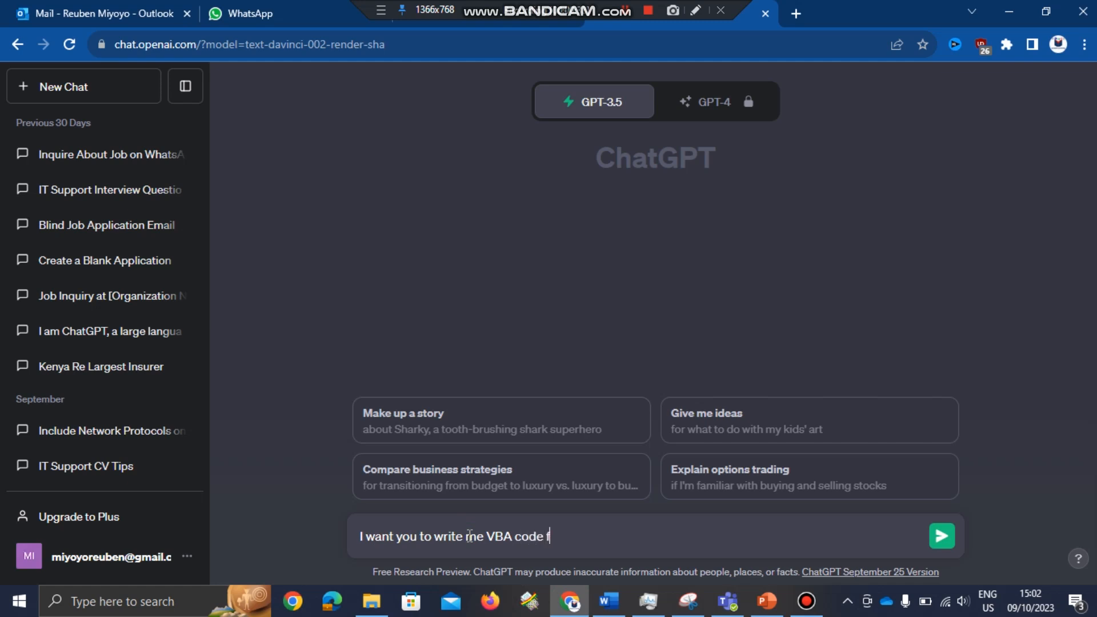
text(or a)
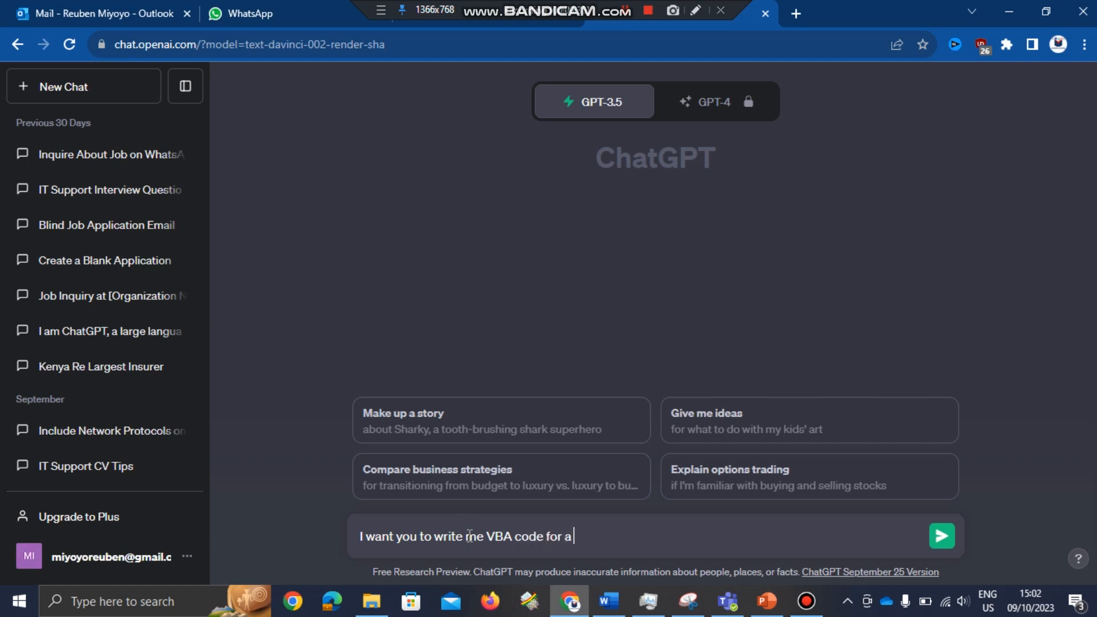
text(PowerP)
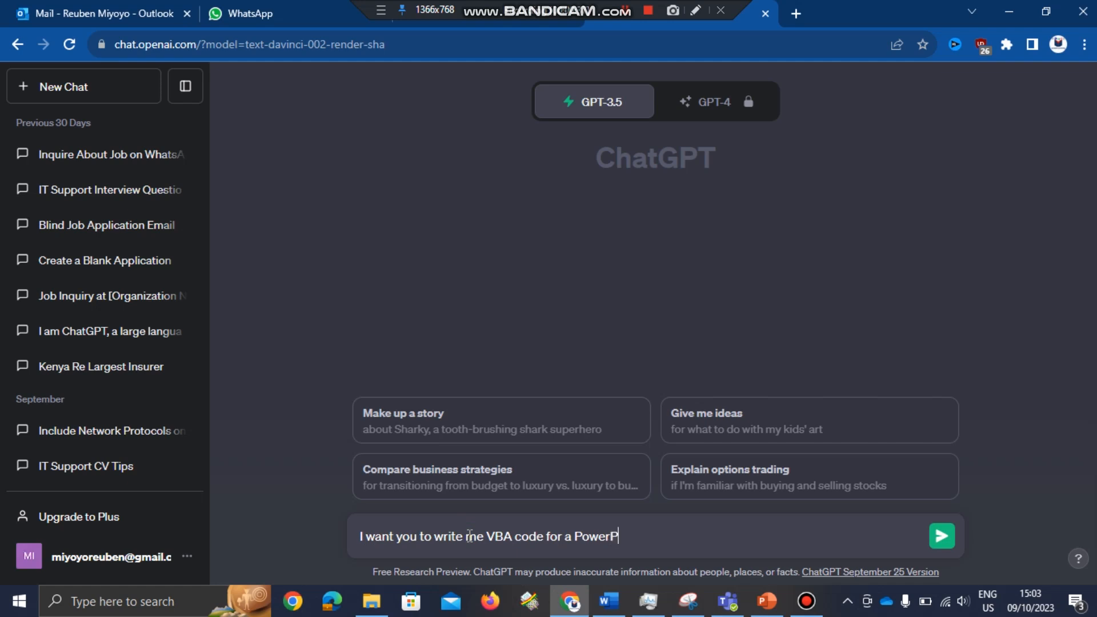
text(oint pr)
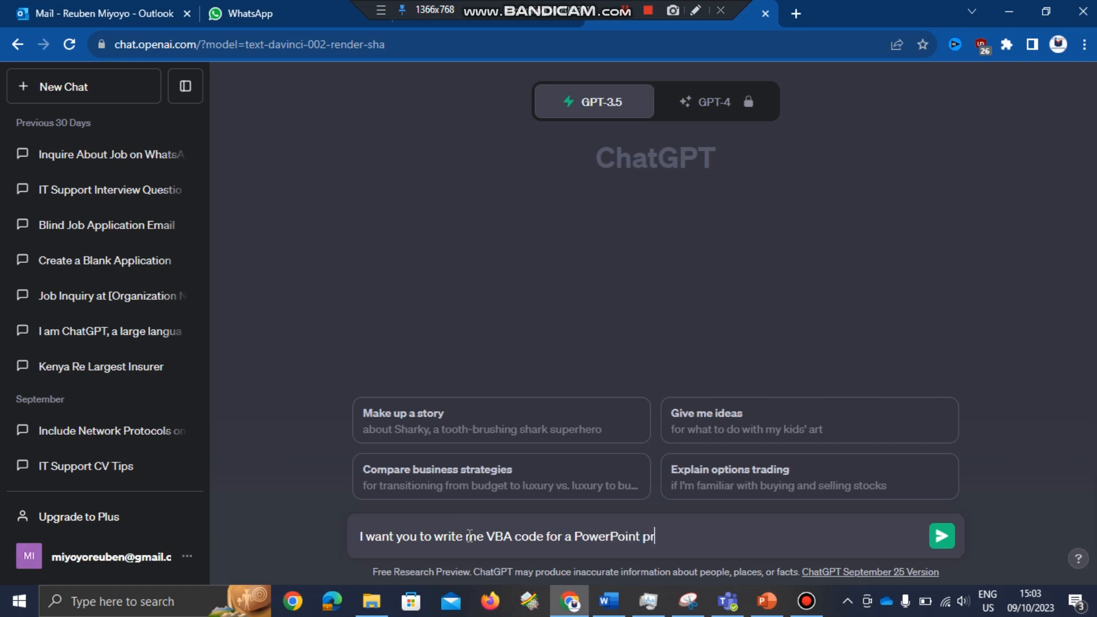
text(esentat)
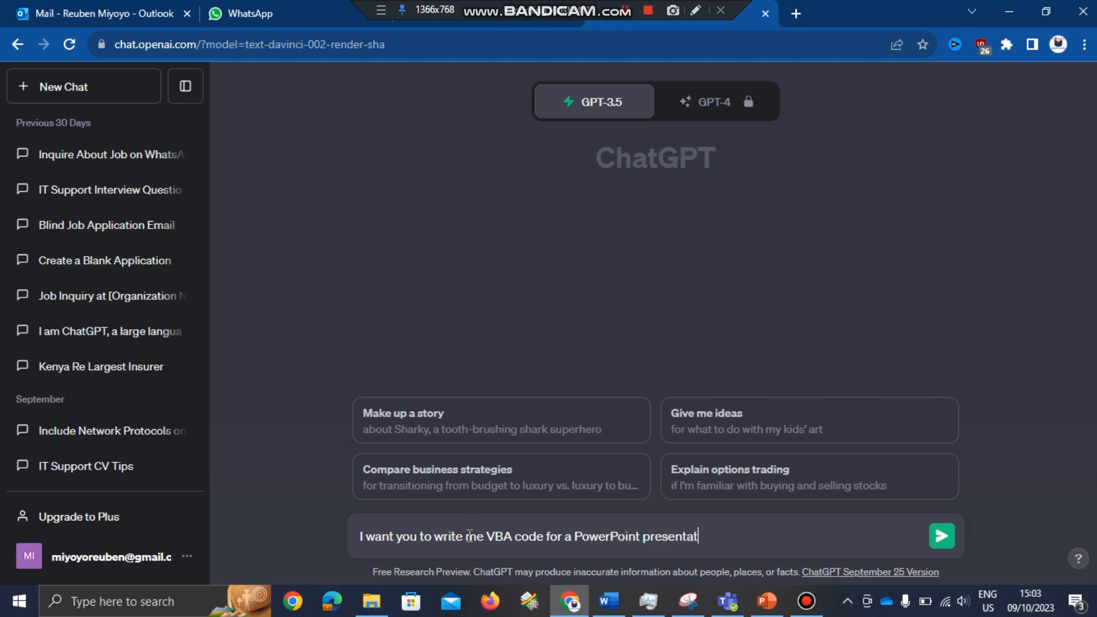
text(ion)
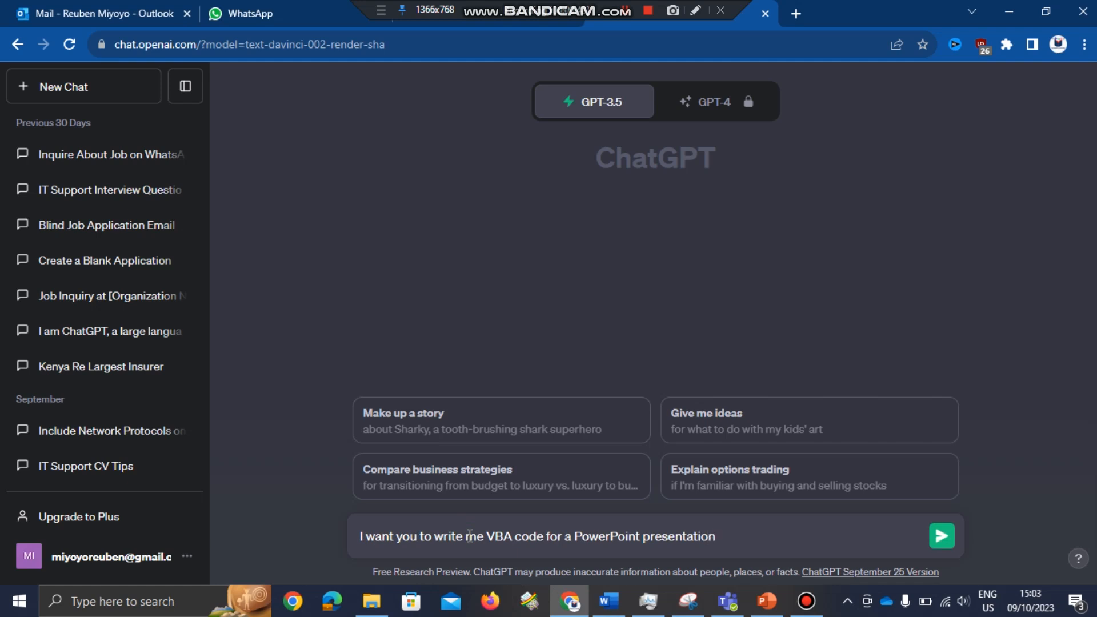
text(about)
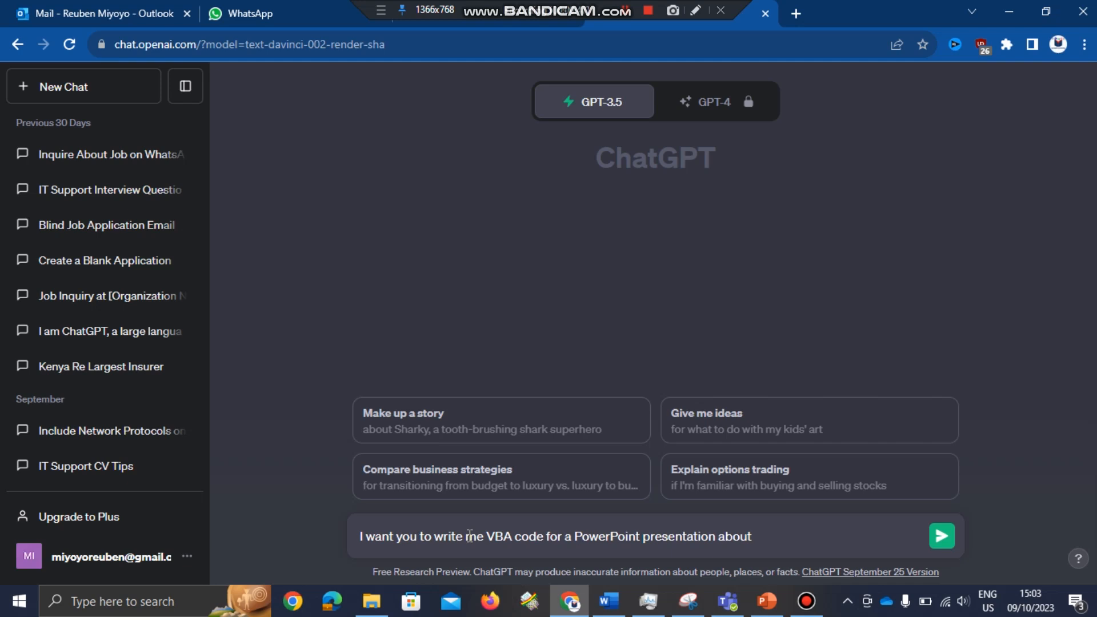
text(Ke)
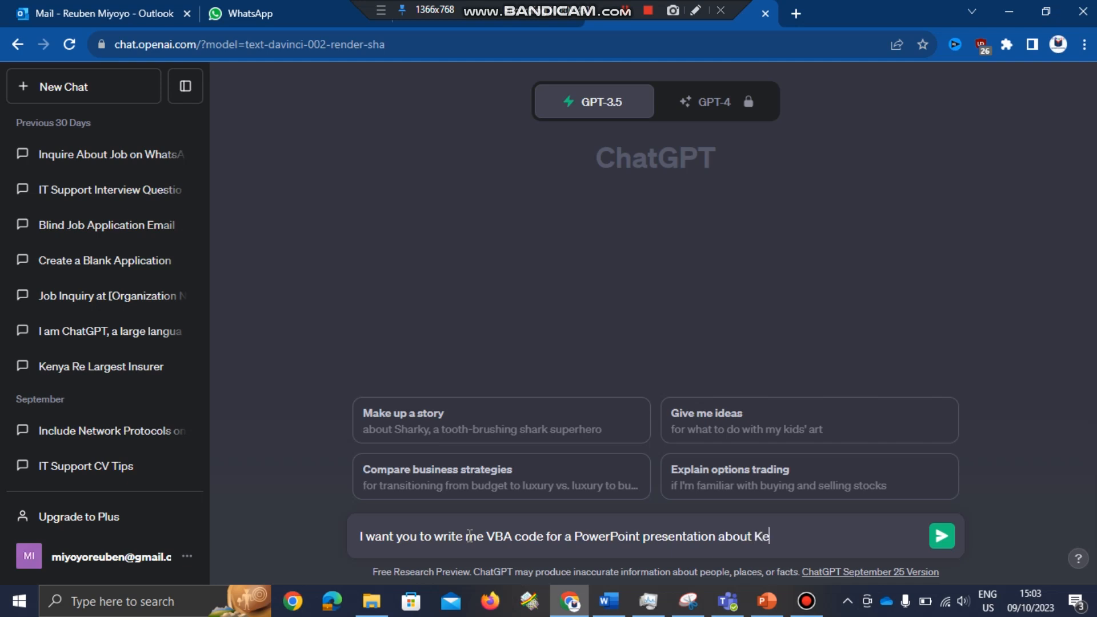
text(nyan)
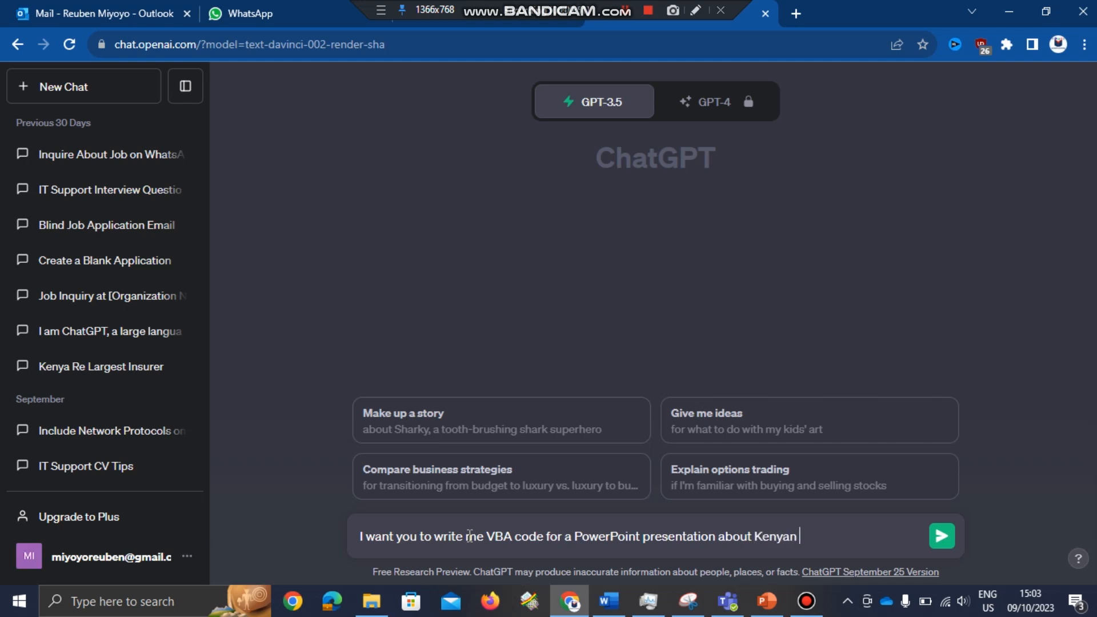
text(Hist)
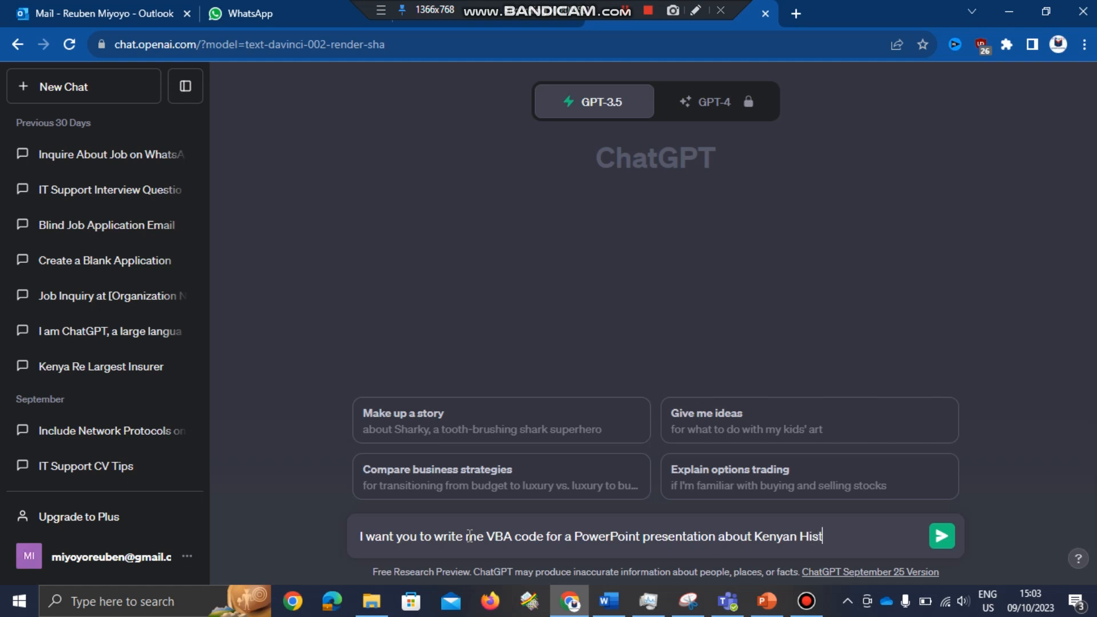
text(ory)
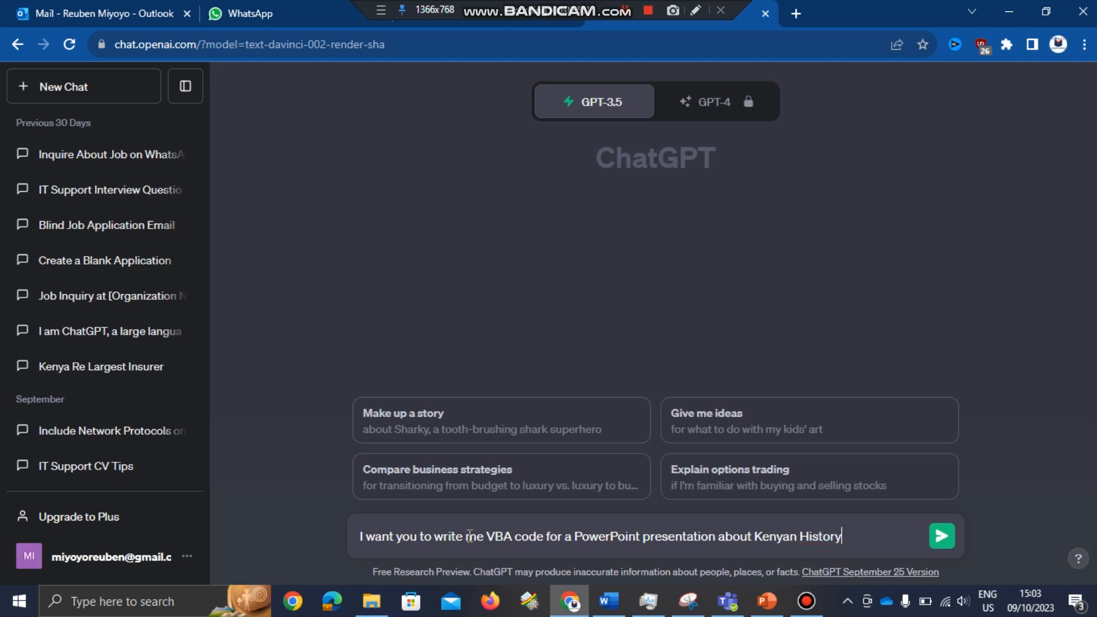
text(Y)
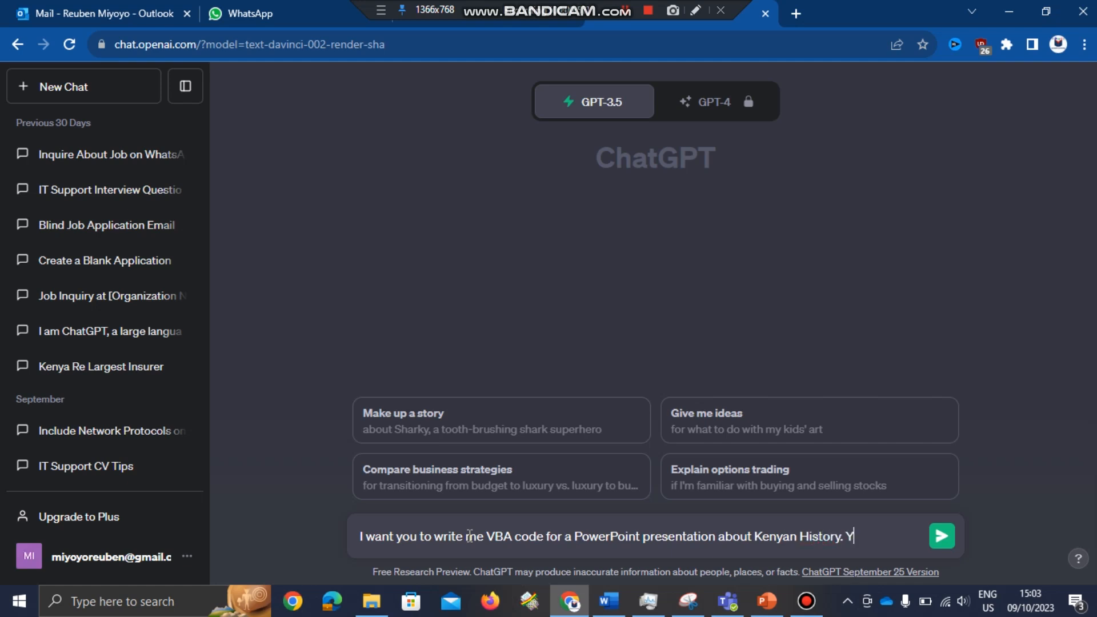
text(ou are to f)
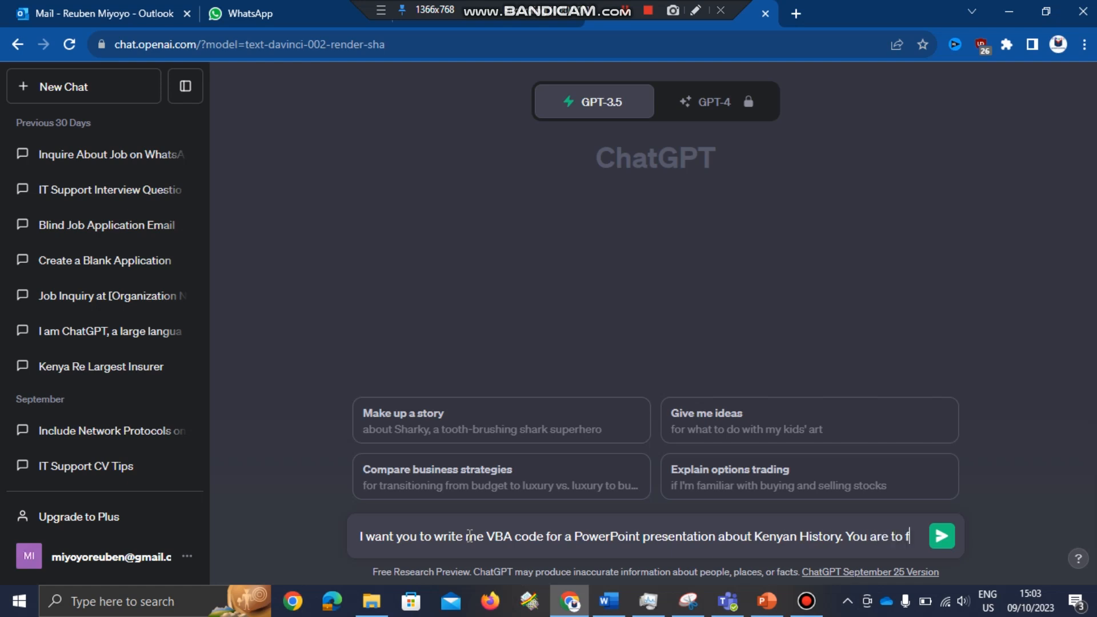
text(ill in)
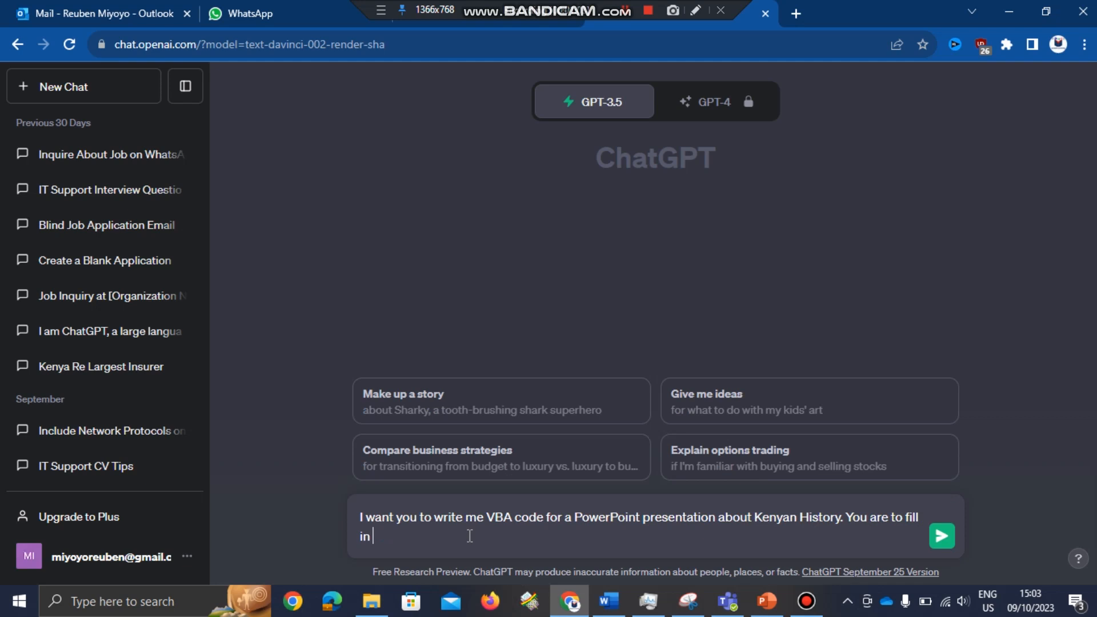
text(all th)
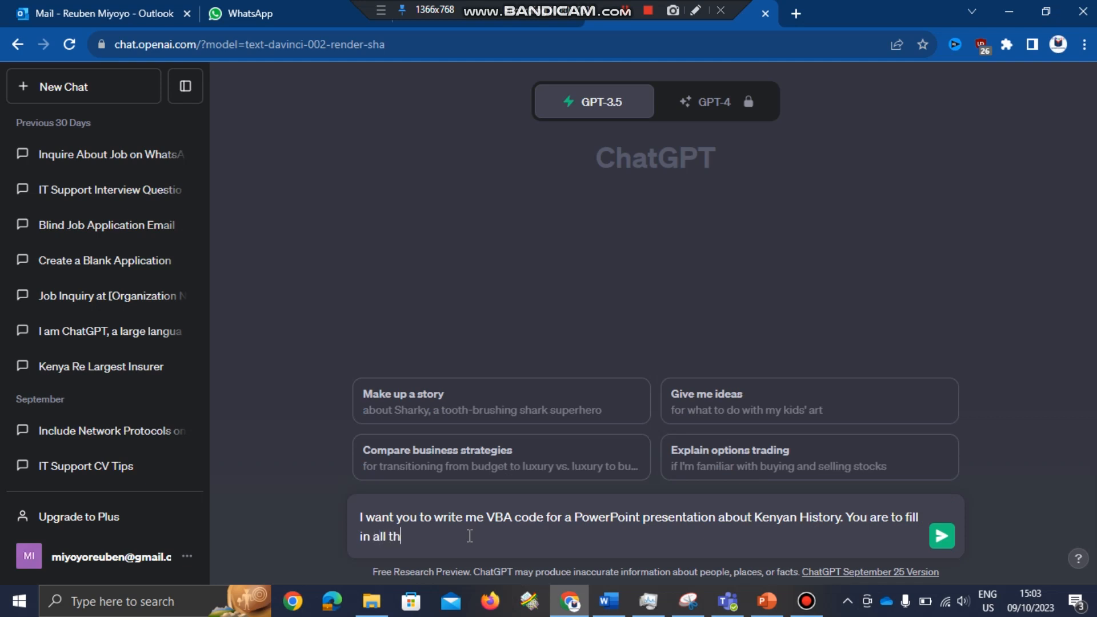
text(e text)
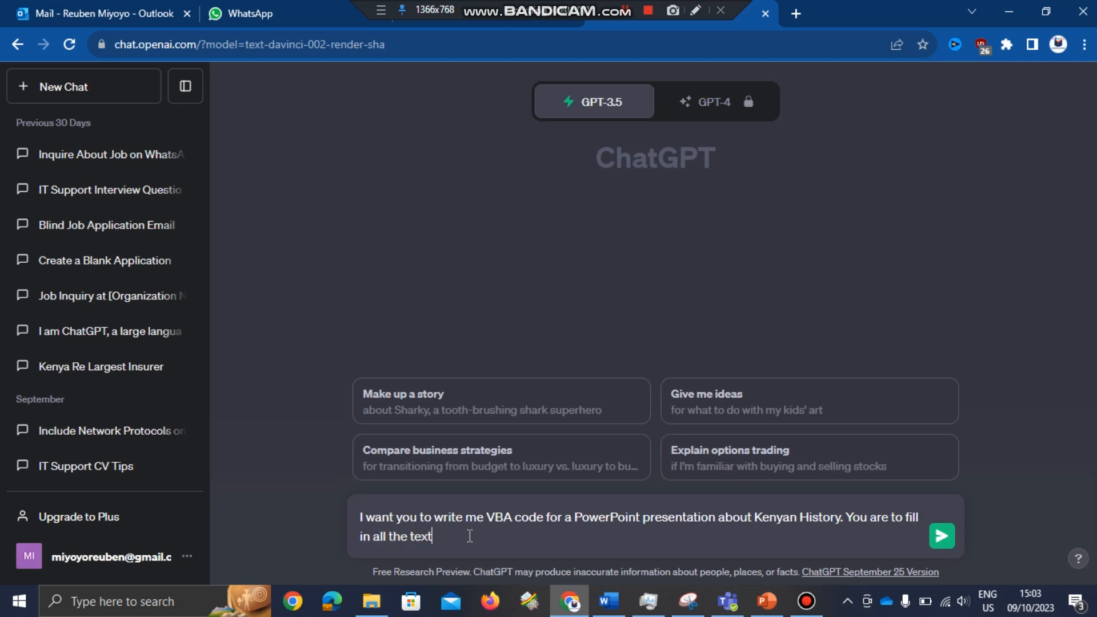
text(w)
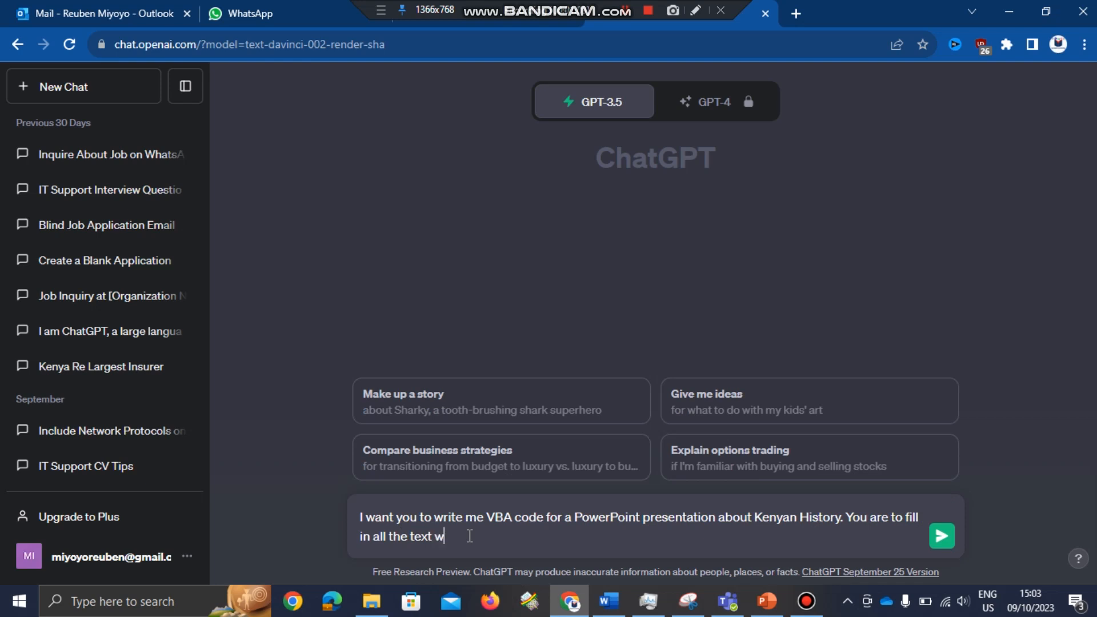
text(ith your)
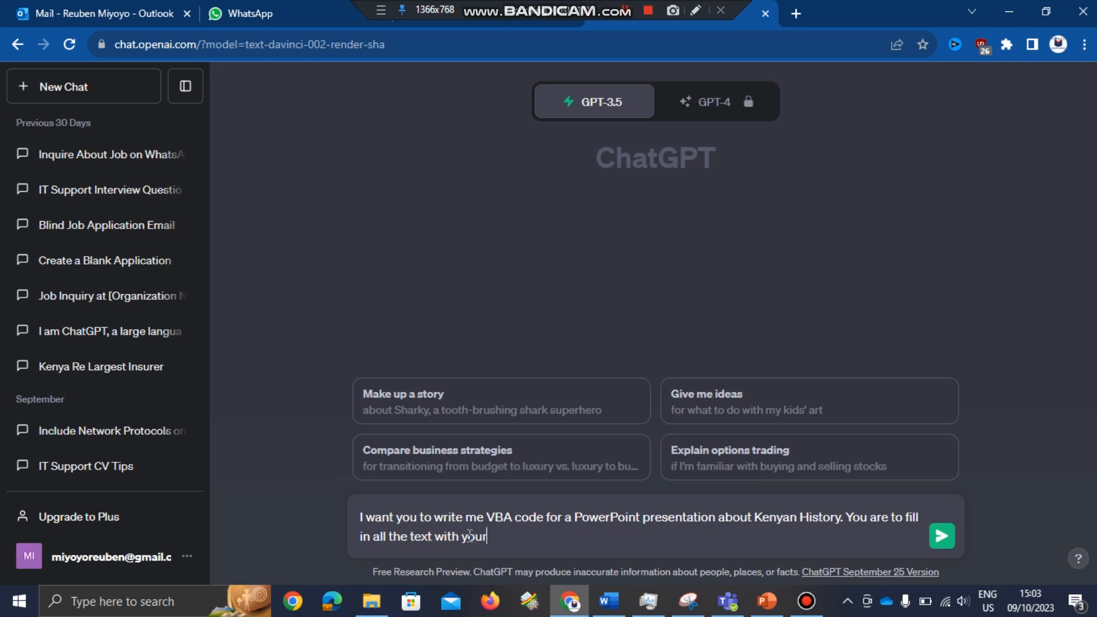
text(own kn)
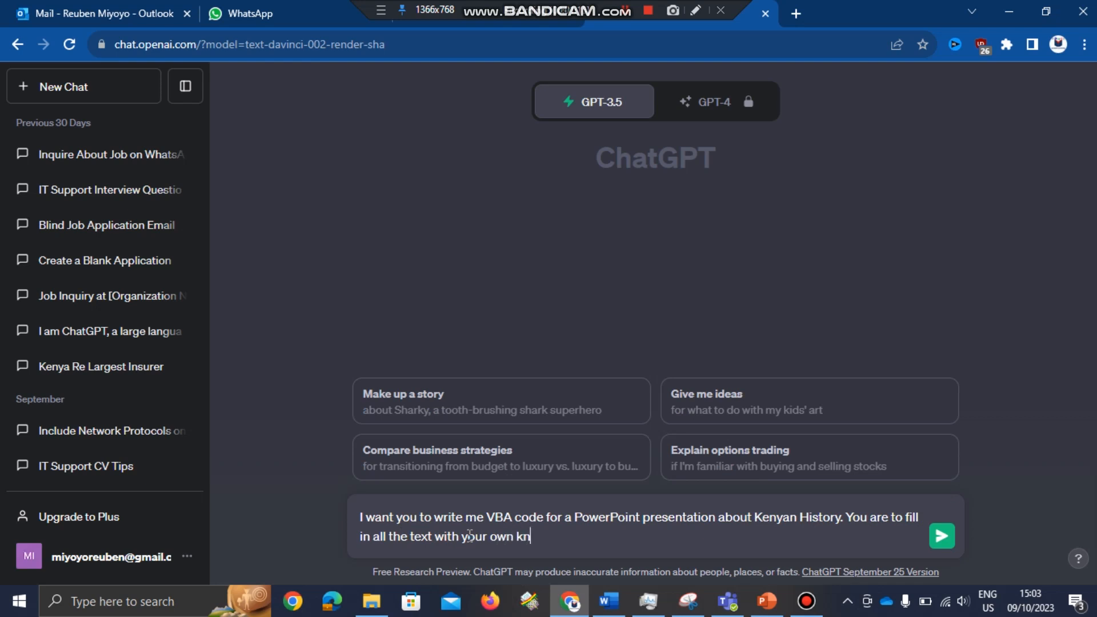
text(owled)
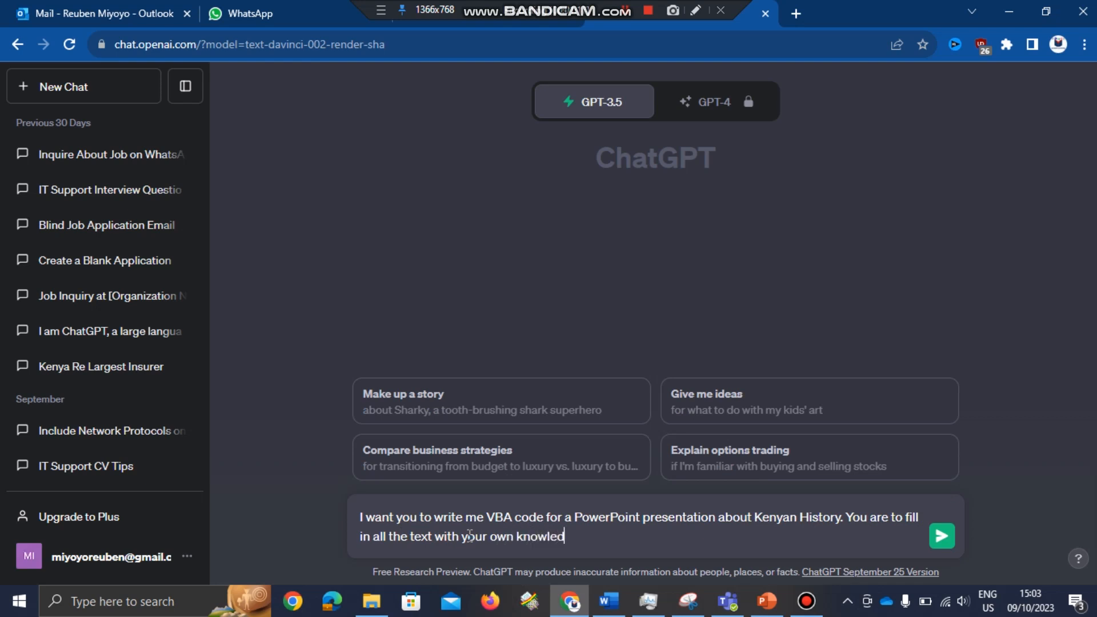
text(ge)
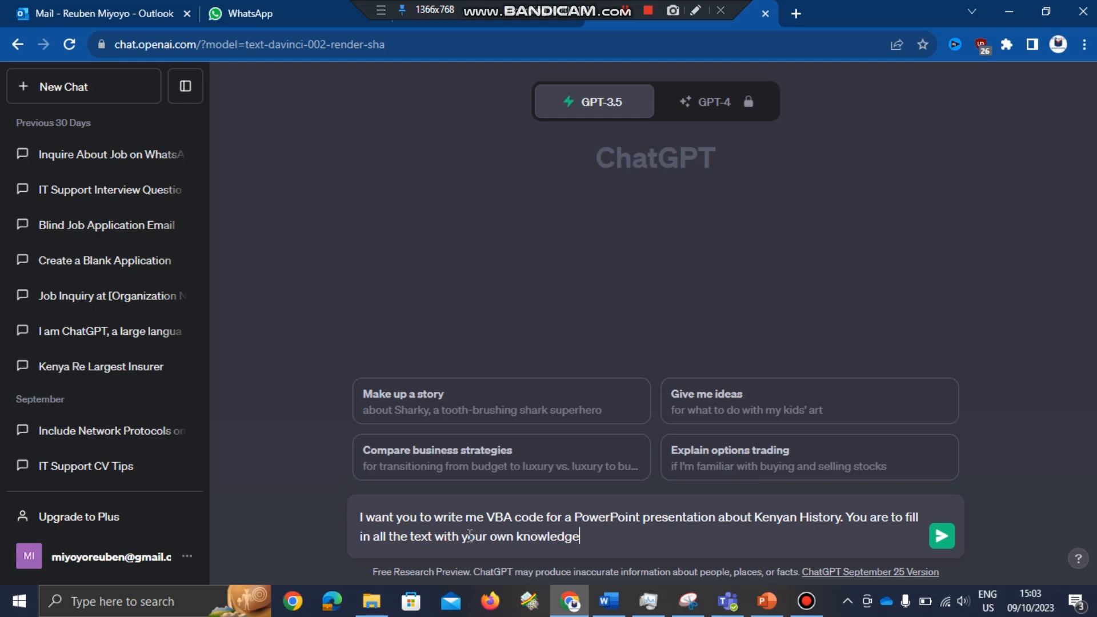
text(, b)
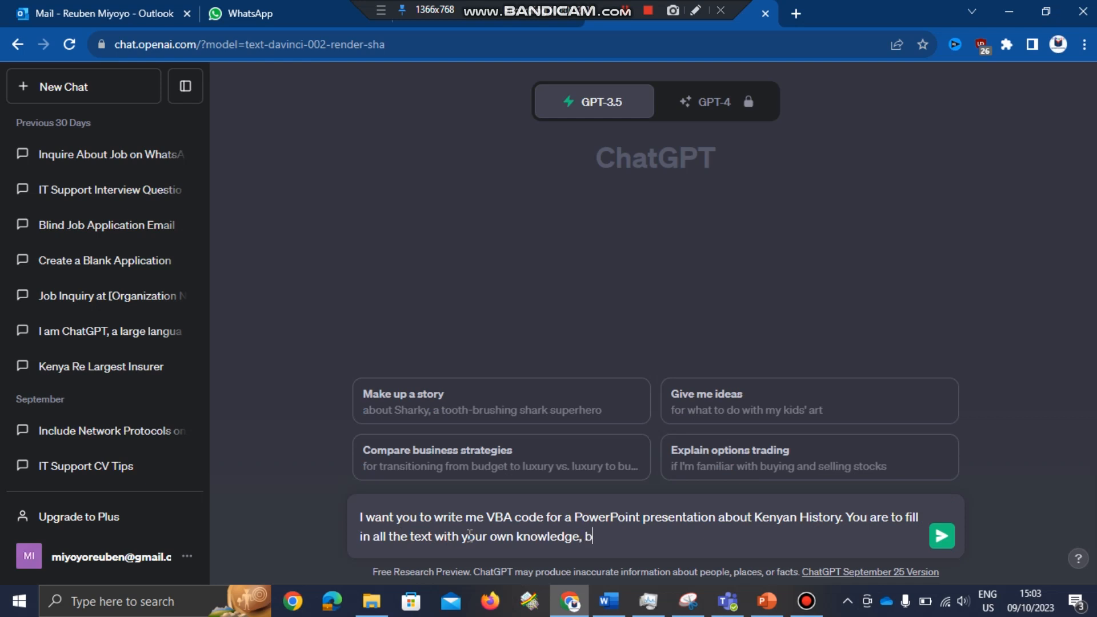
text(no p)
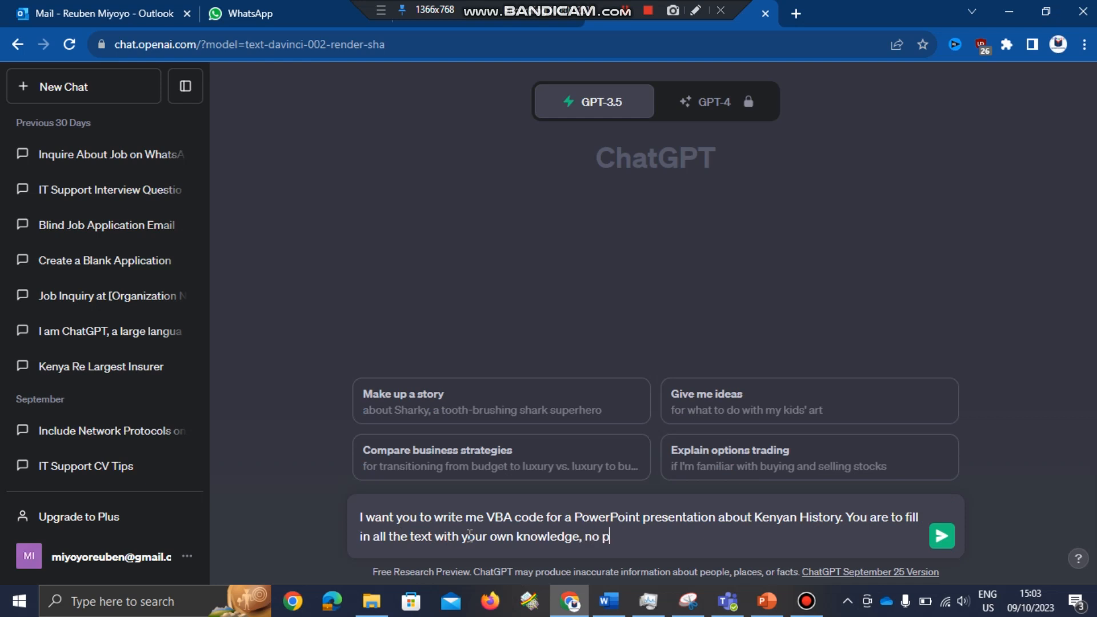
text(laceho)
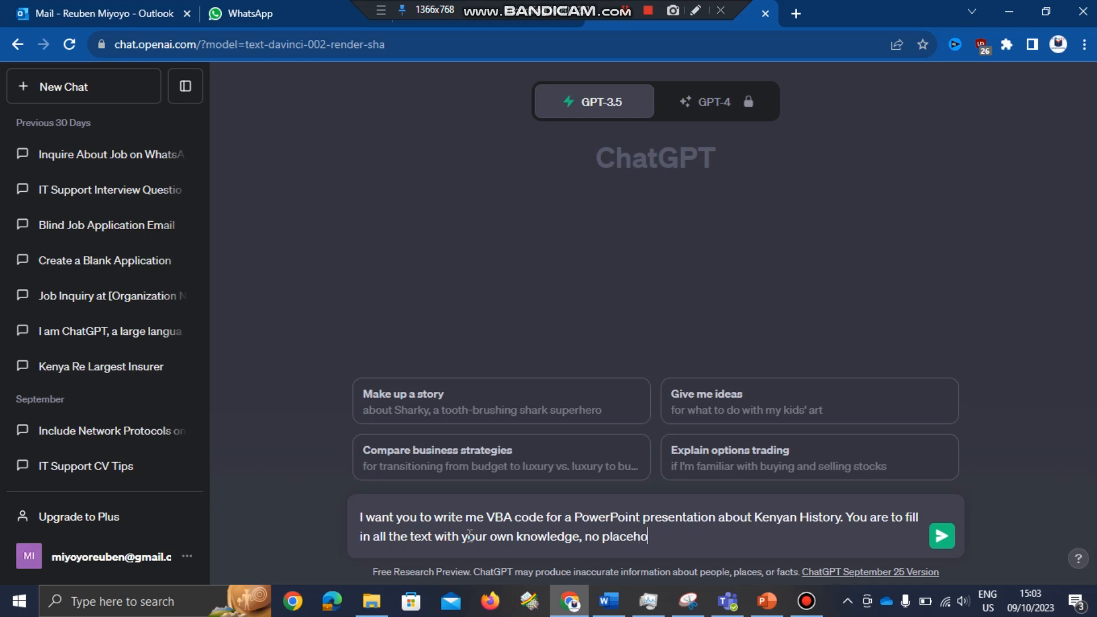
text(lders)
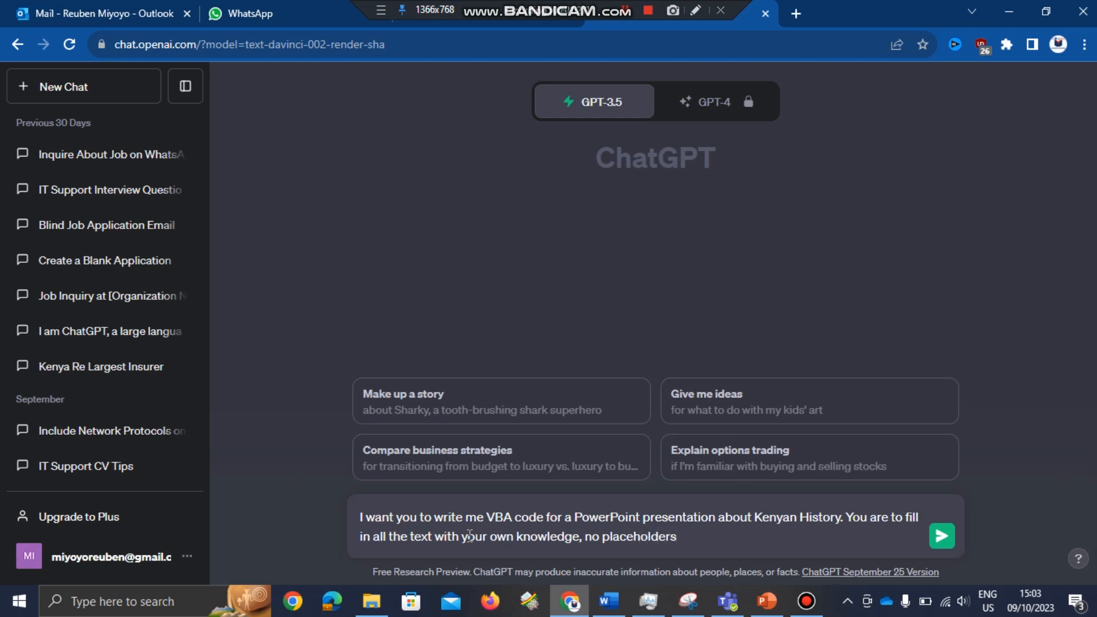
text(.)
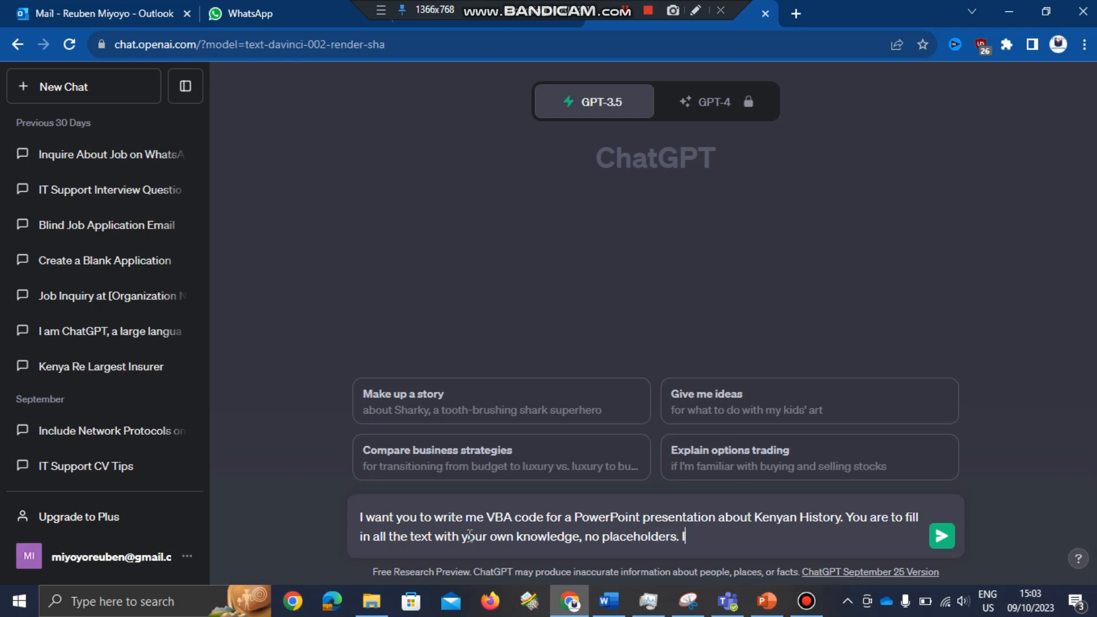
text(need)
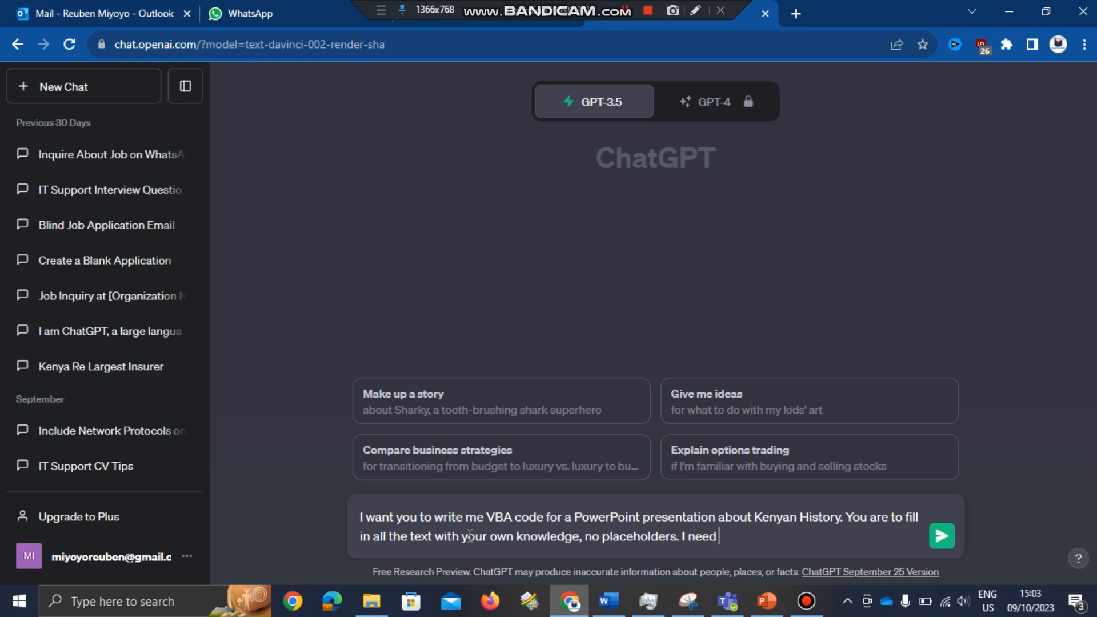
text(7 s)
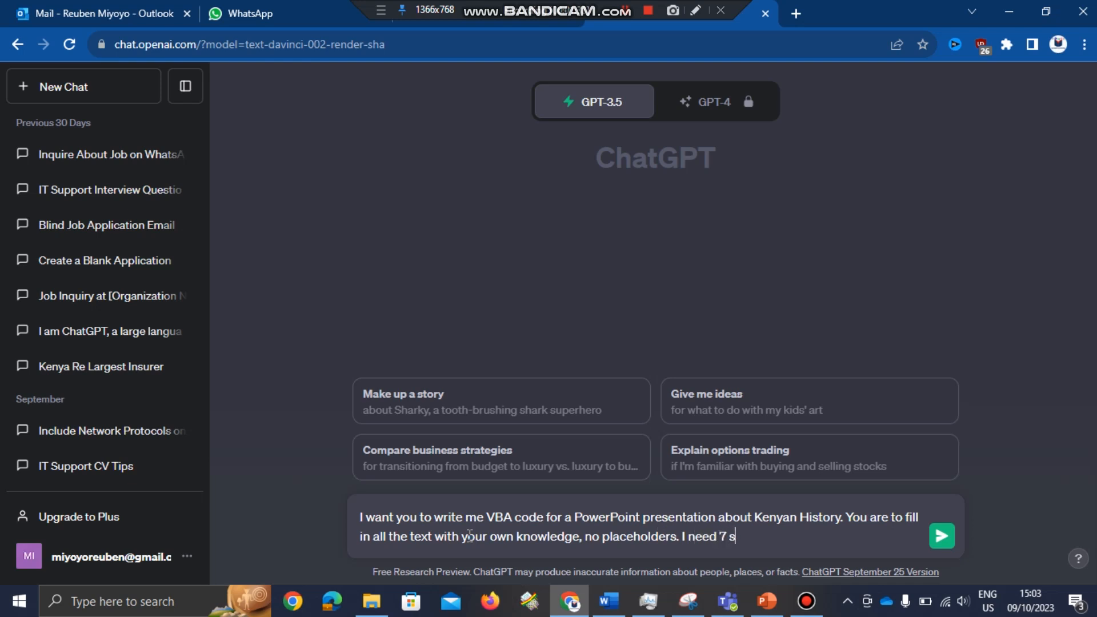
text(lides.)
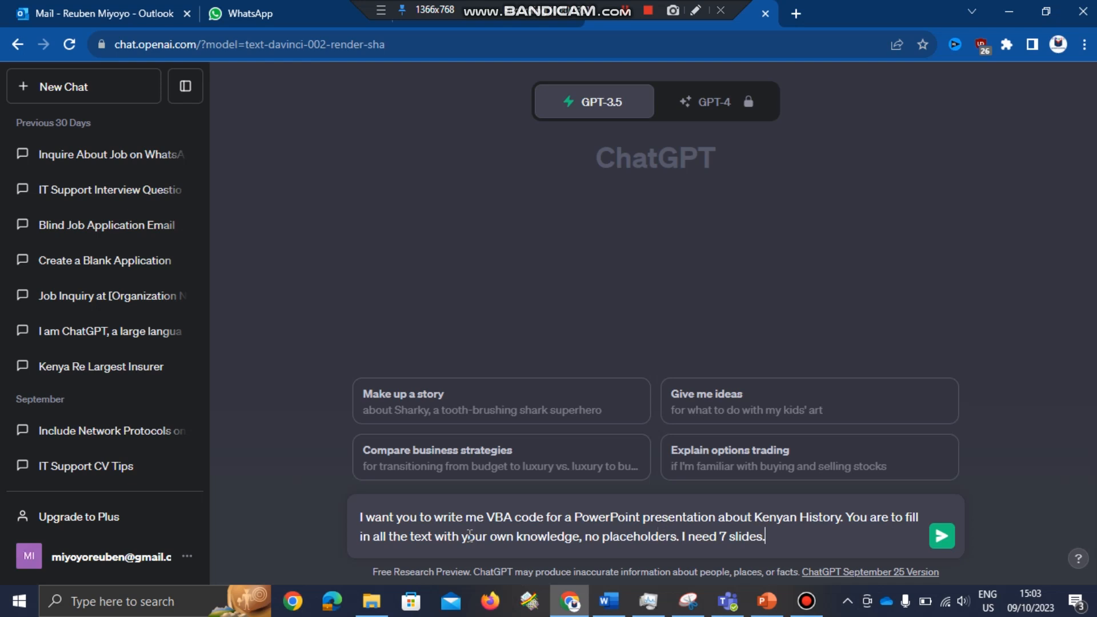
click(941, 536)
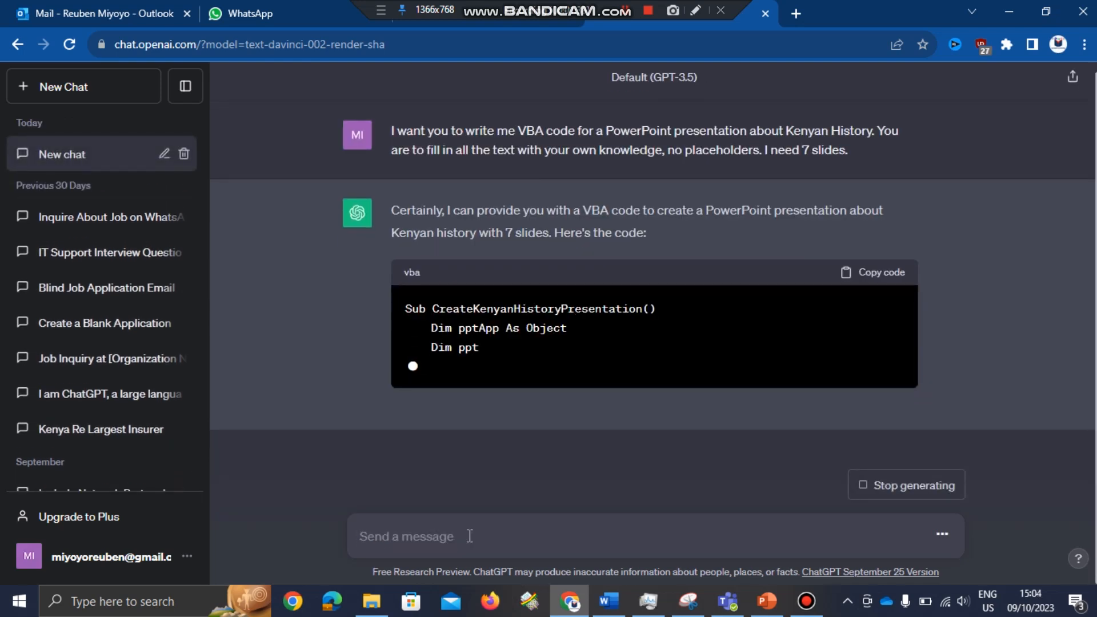
Follow ChatGPT's response until the CreateKenyanHistoryPresentation macro code finishes generating
scroll(down, 3)
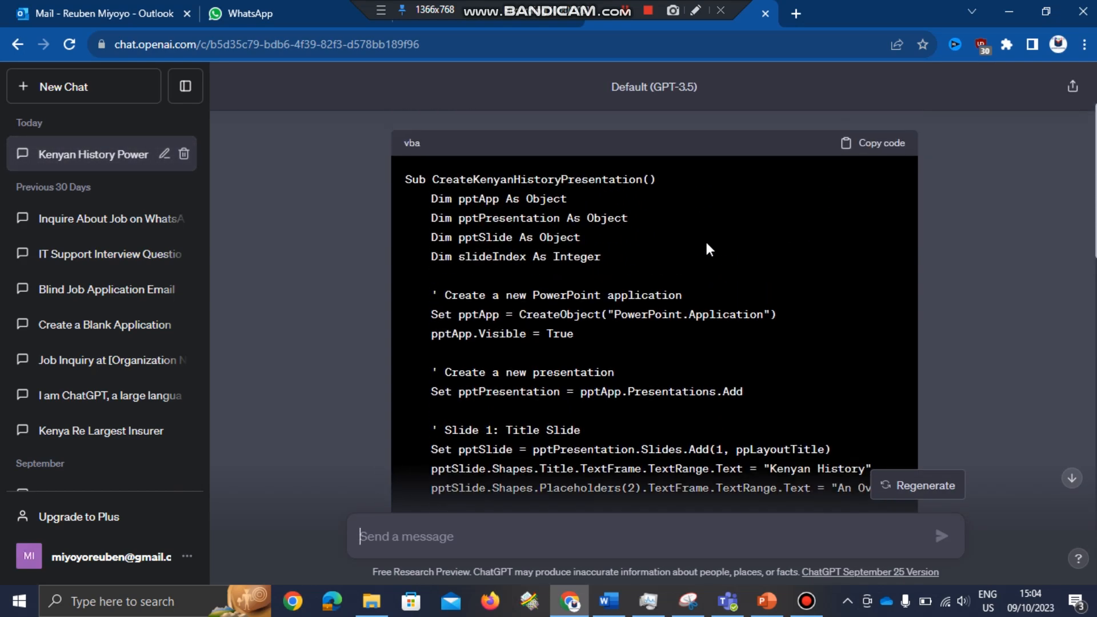
click(873, 142)
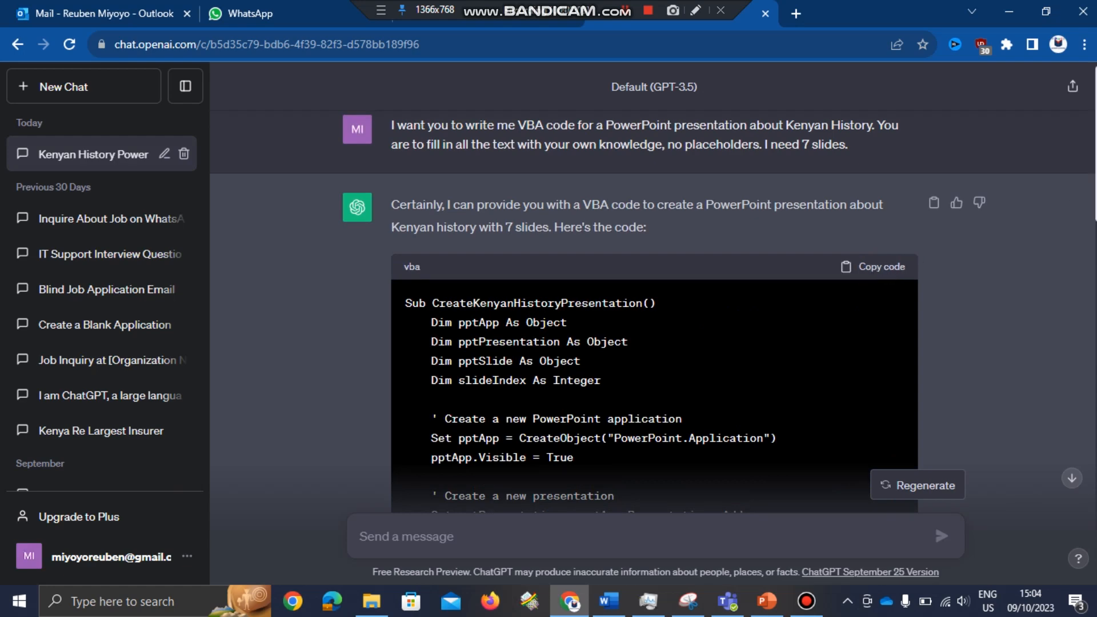
Read down to ChatGPT's 'To use this code' steps, checking PowerPoint alongside
scroll(down, 3)
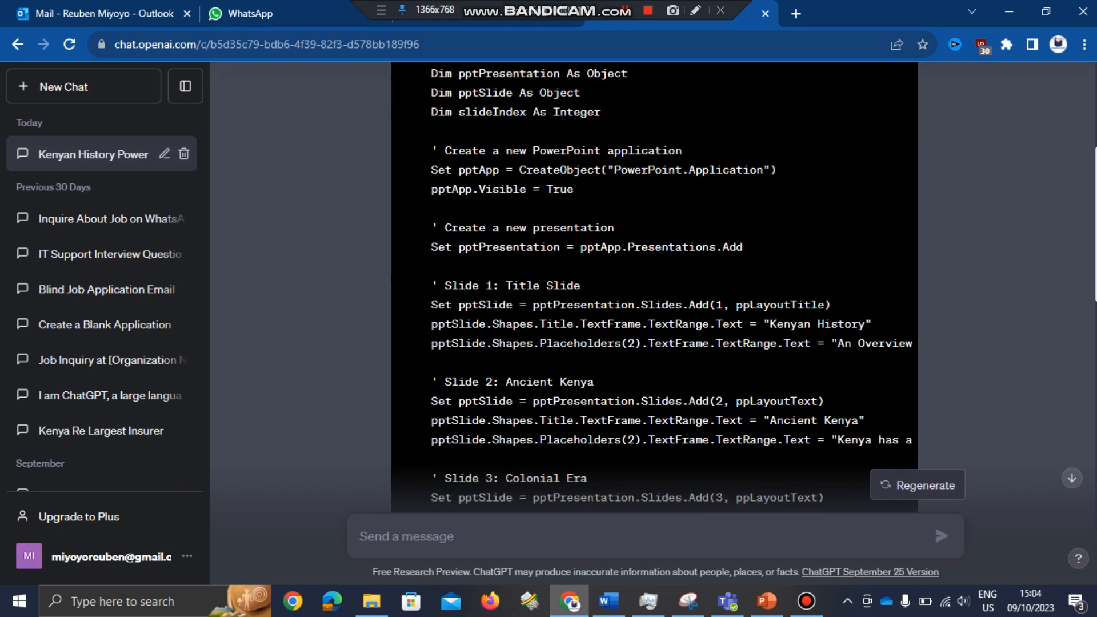
scroll(down, 3)
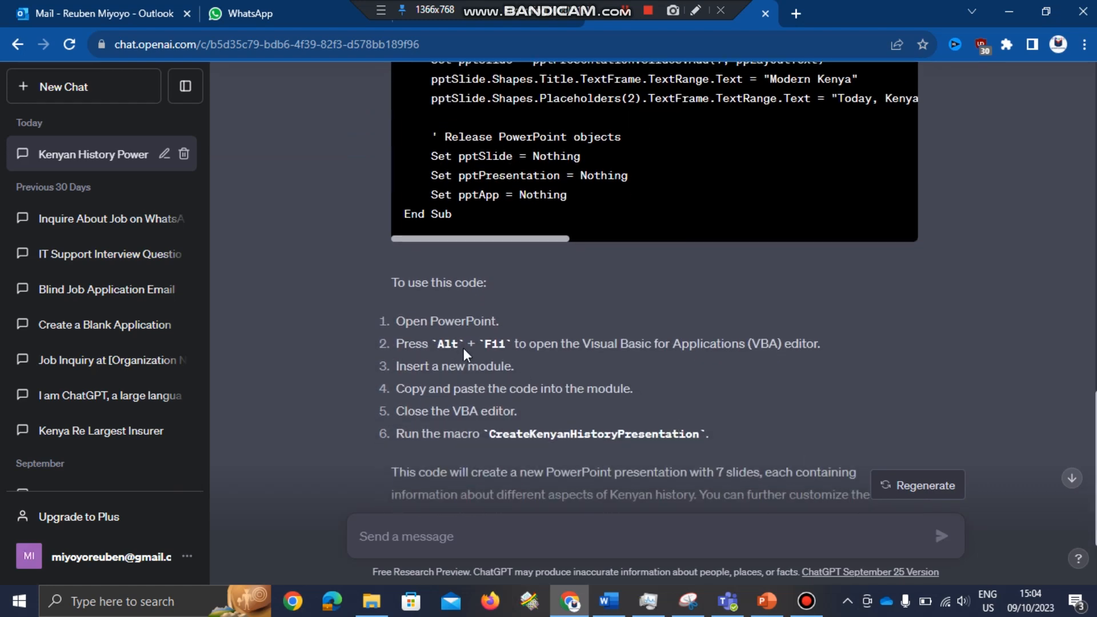
mouse_move(392, 329)
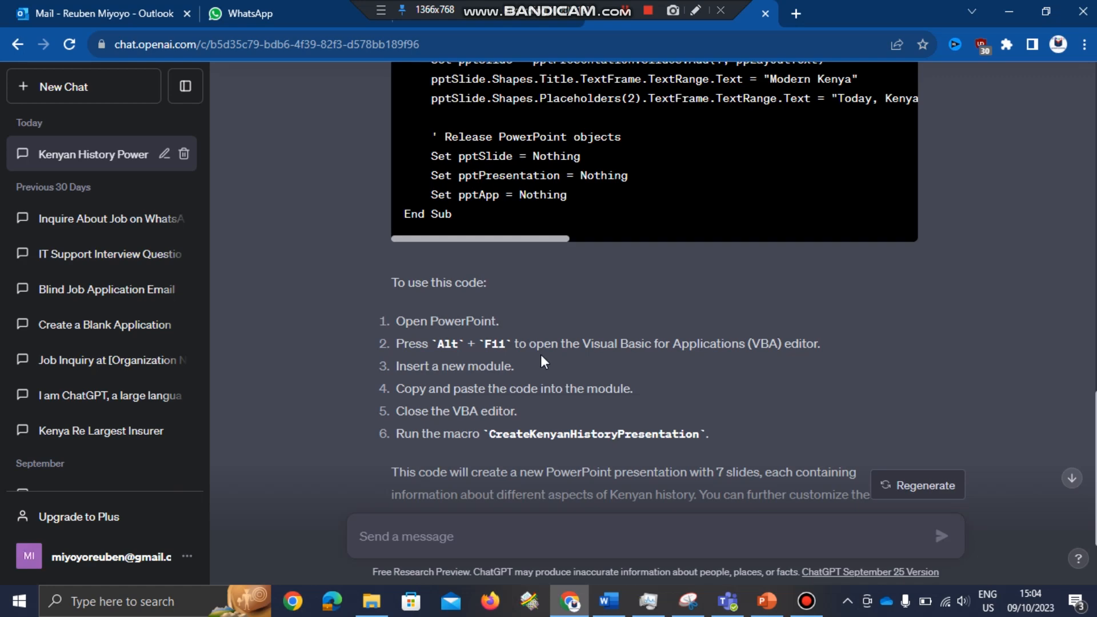
click(766, 601)
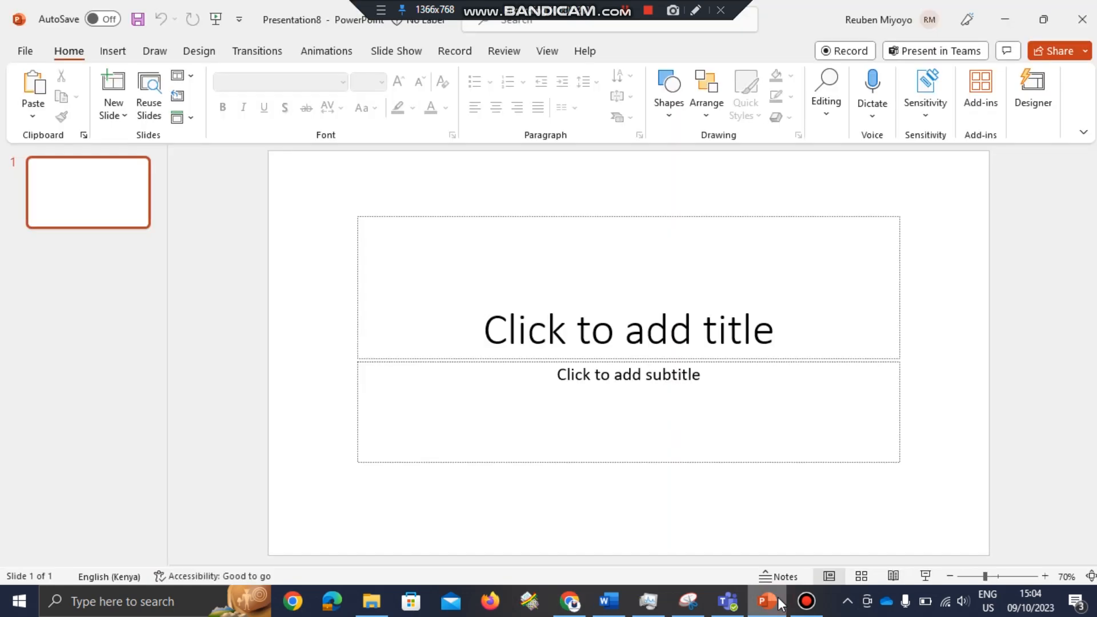
click(570, 601)
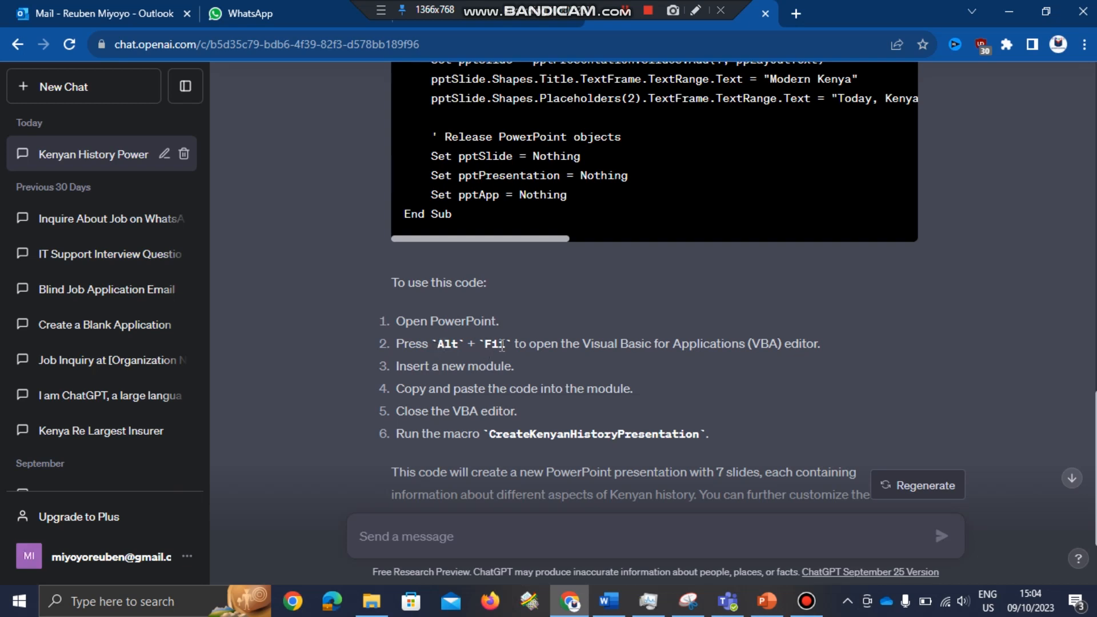
mouse_move(657, 389)
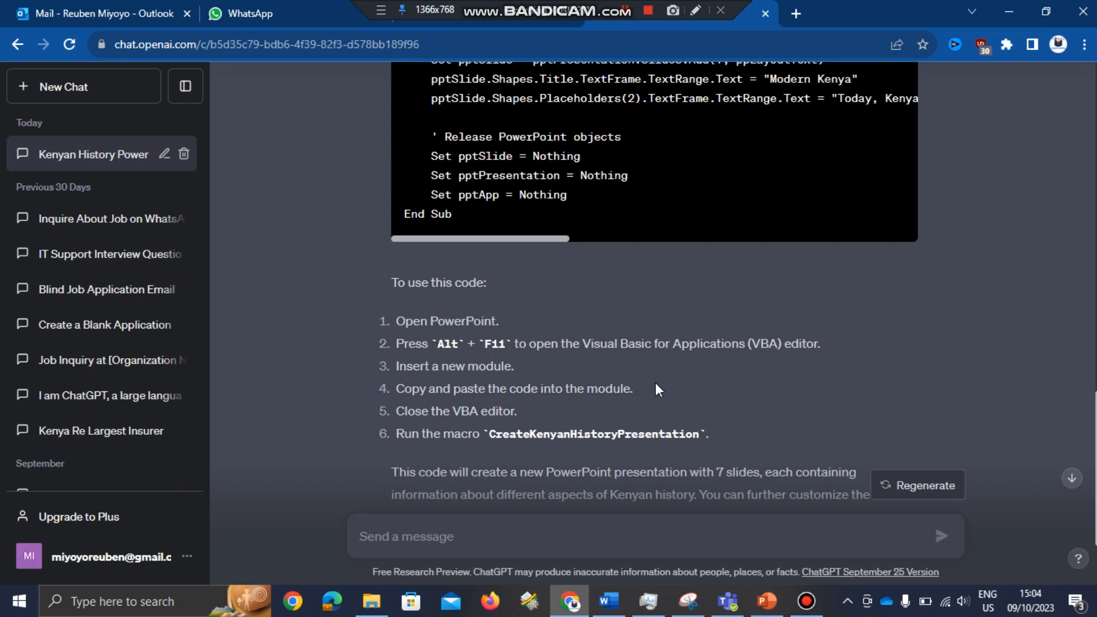
mouse_move(762, 387)
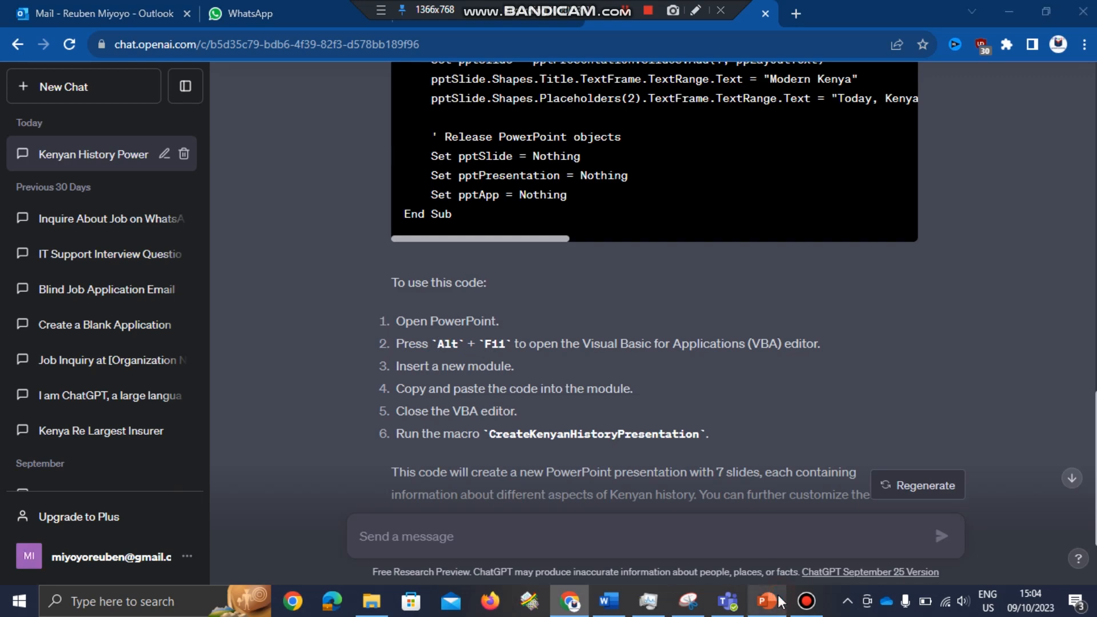
click(765, 601)
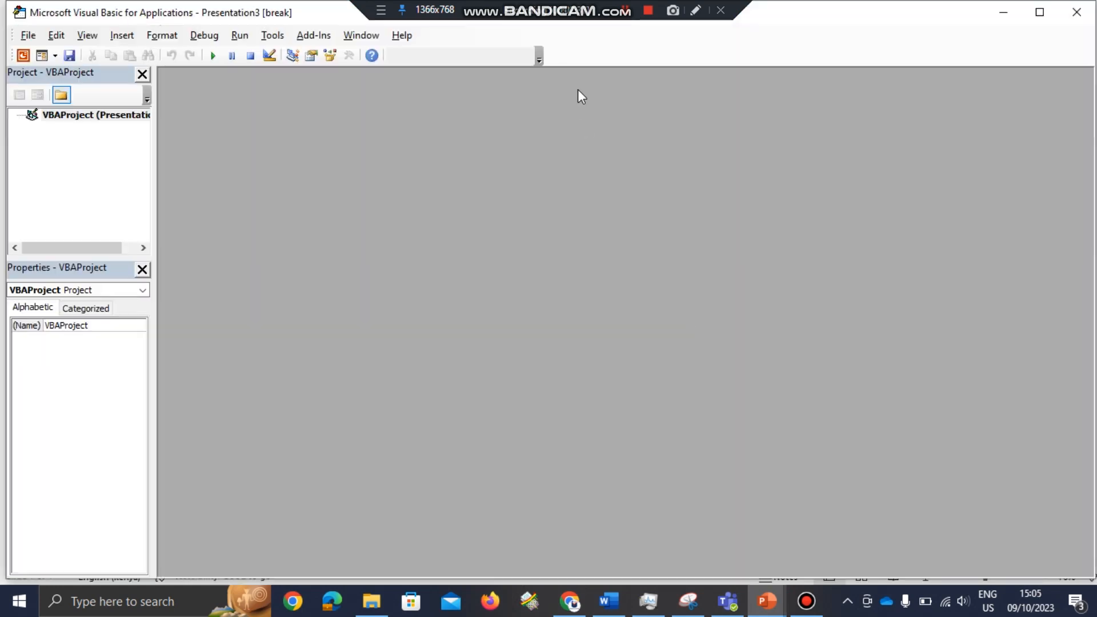
mouse_move(592, 402)
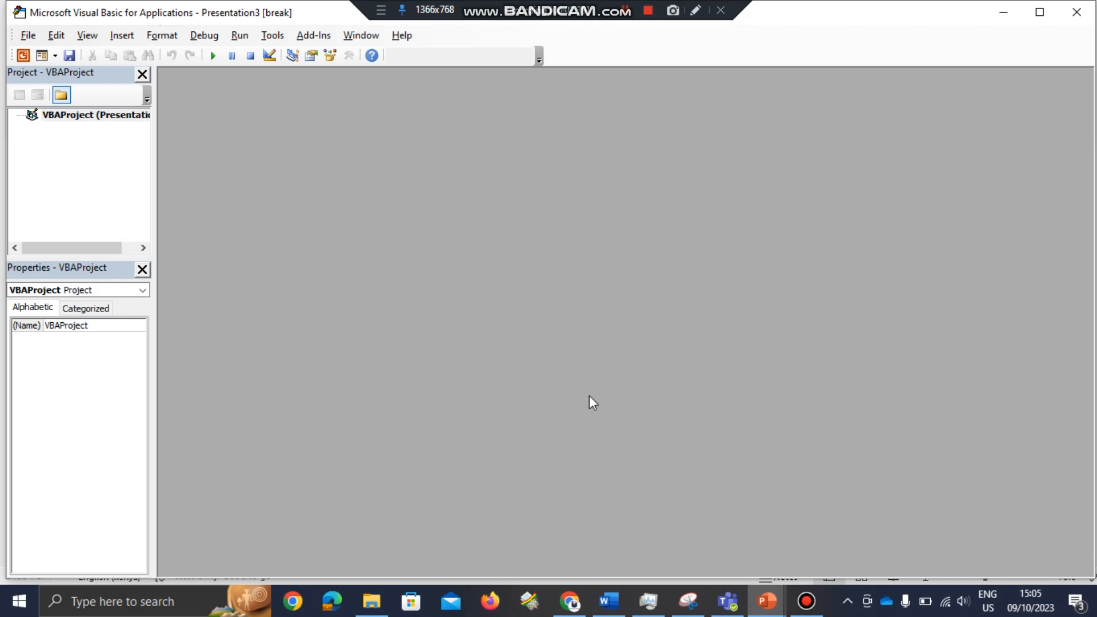
mouse_move(621, 509)
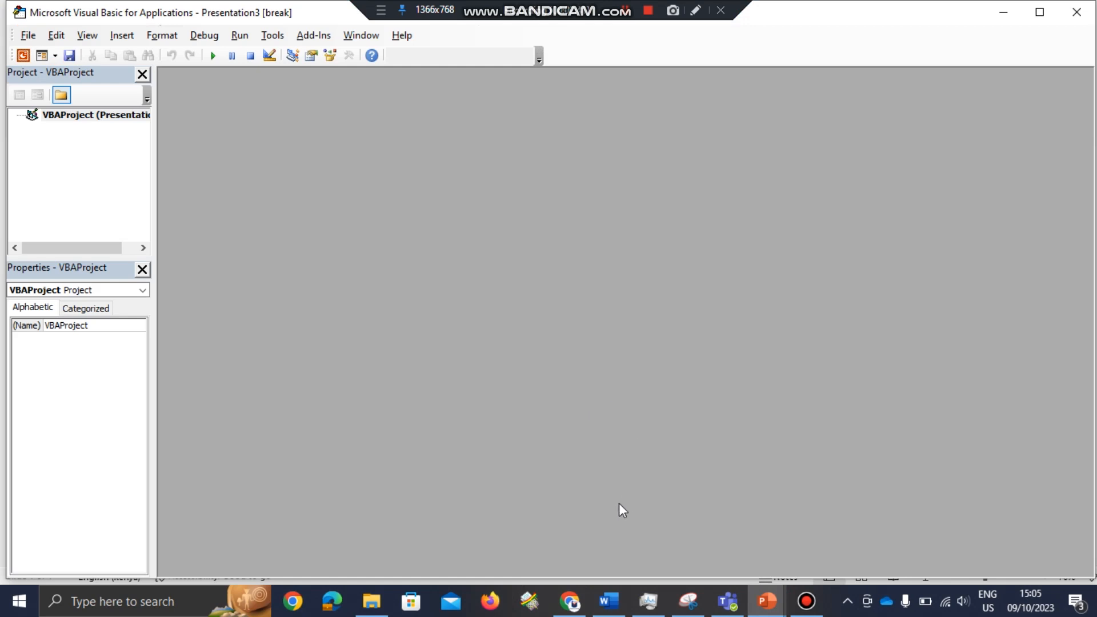
Insert Module1 in the VBA editor for the ChatGPT macro code
click(570, 601)
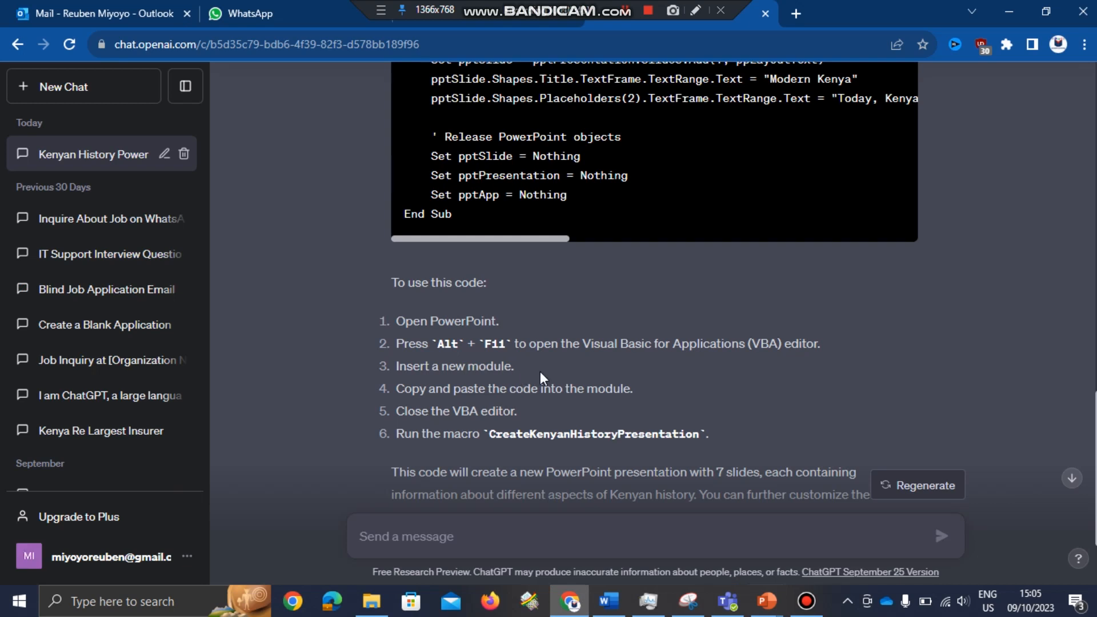
mouse_move(769, 572)
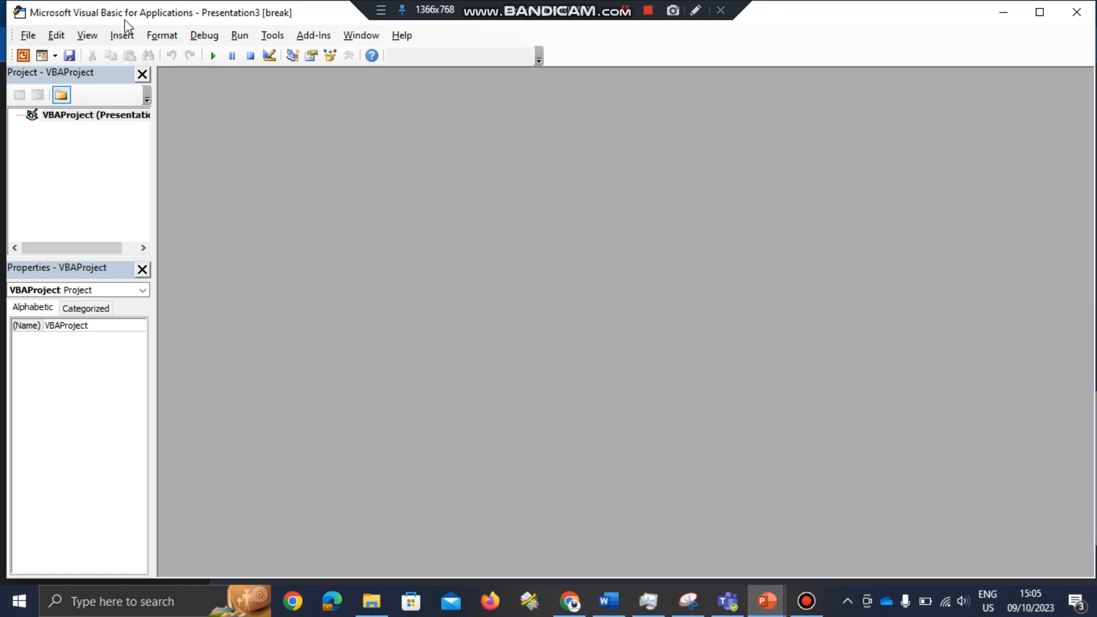
click(122, 35)
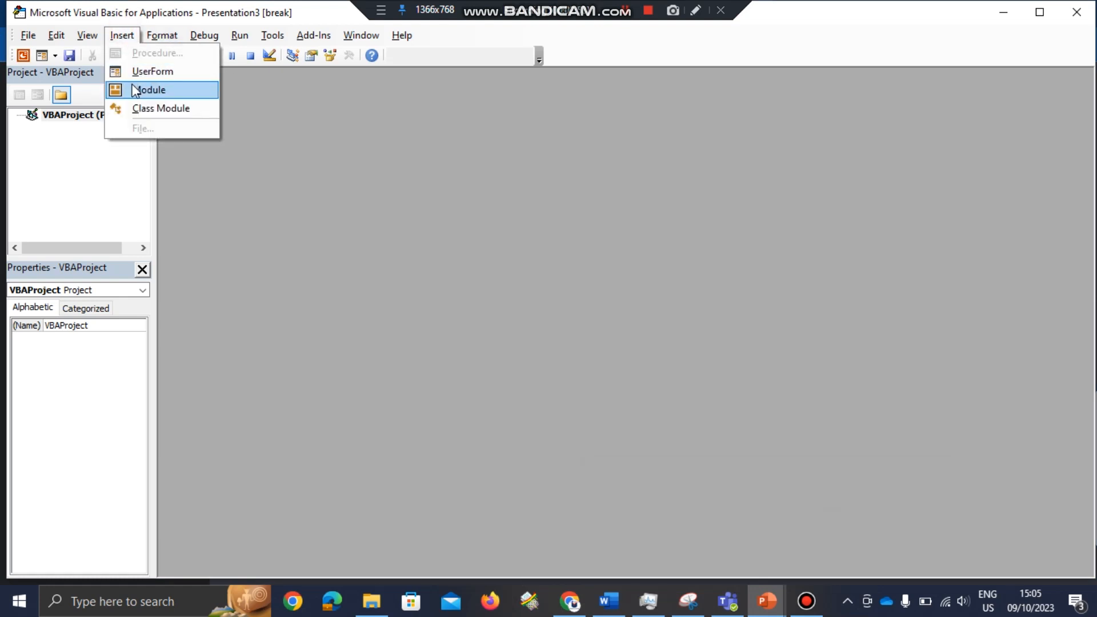
click(149, 90)
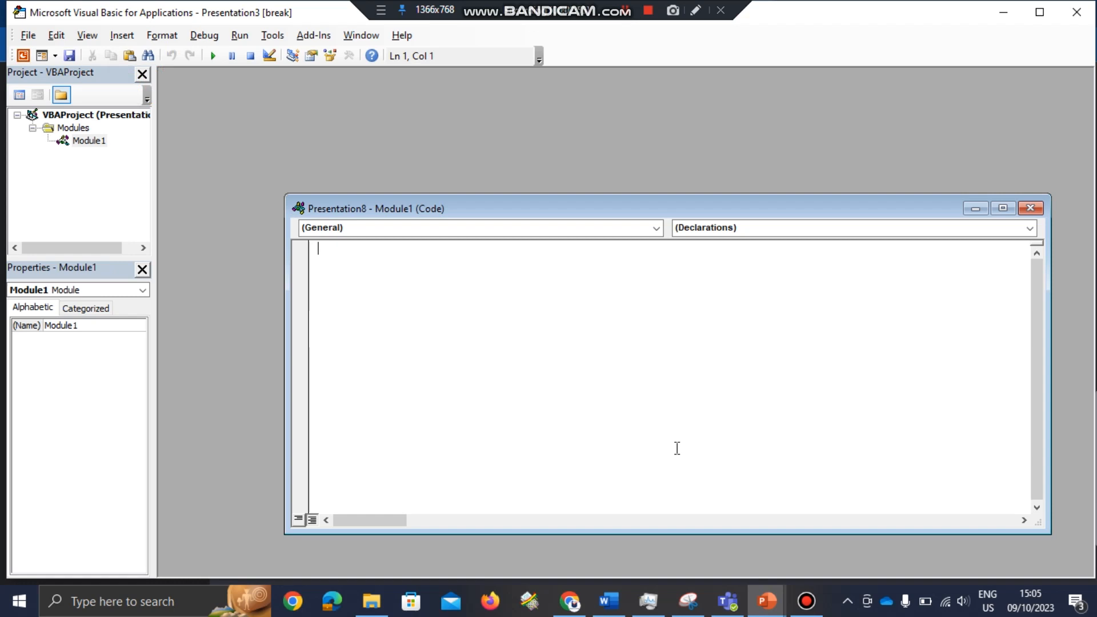
mouse_move(424, 290)
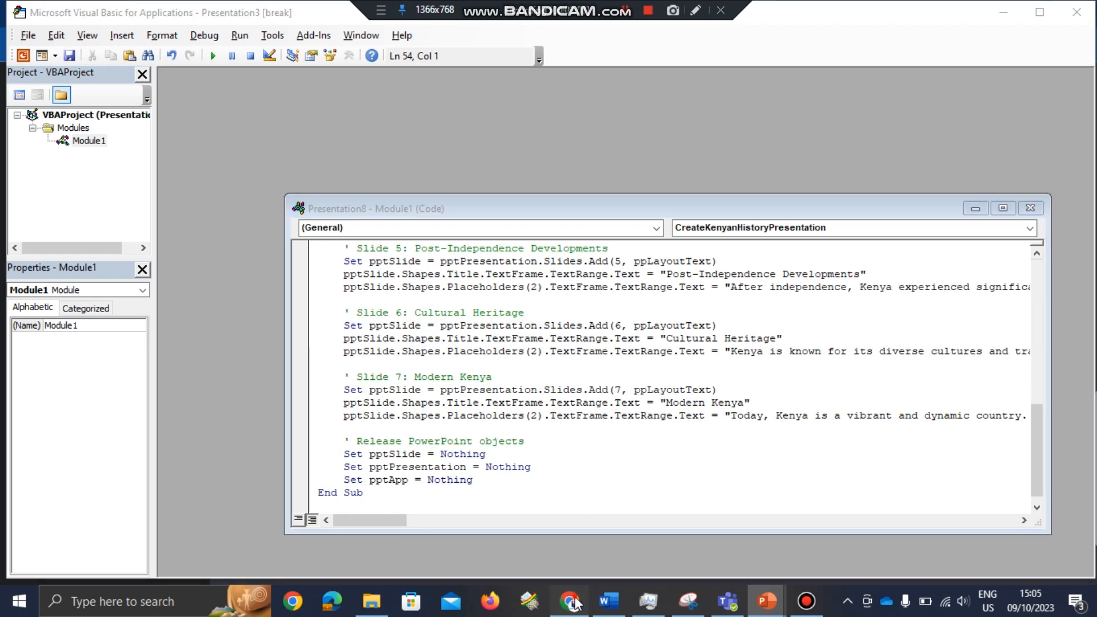
click(569, 601)
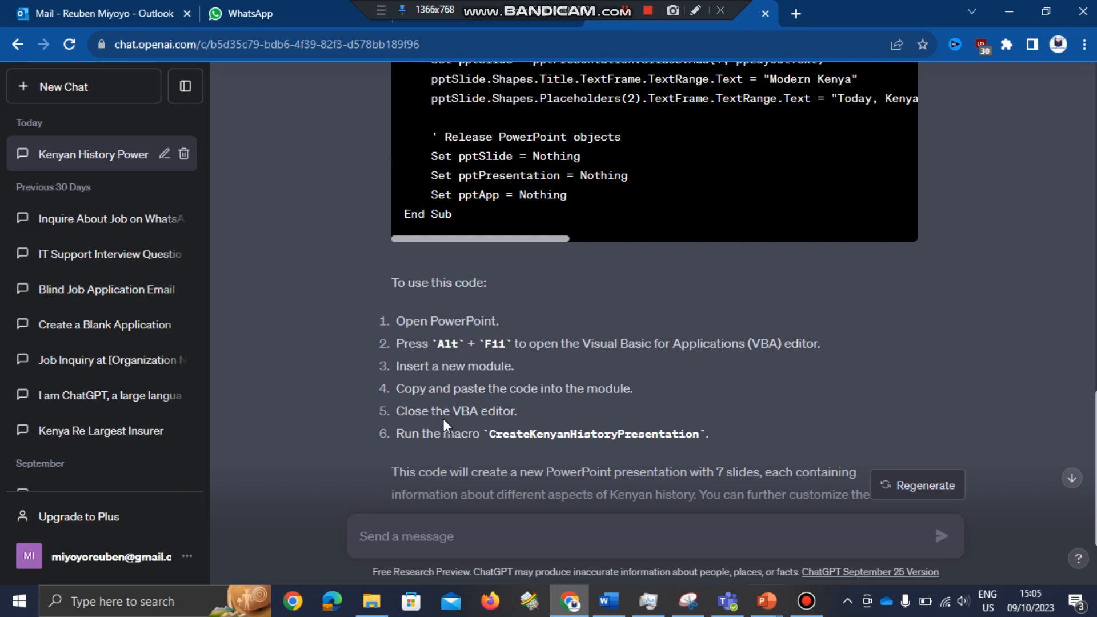
mouse_move(437, 432)
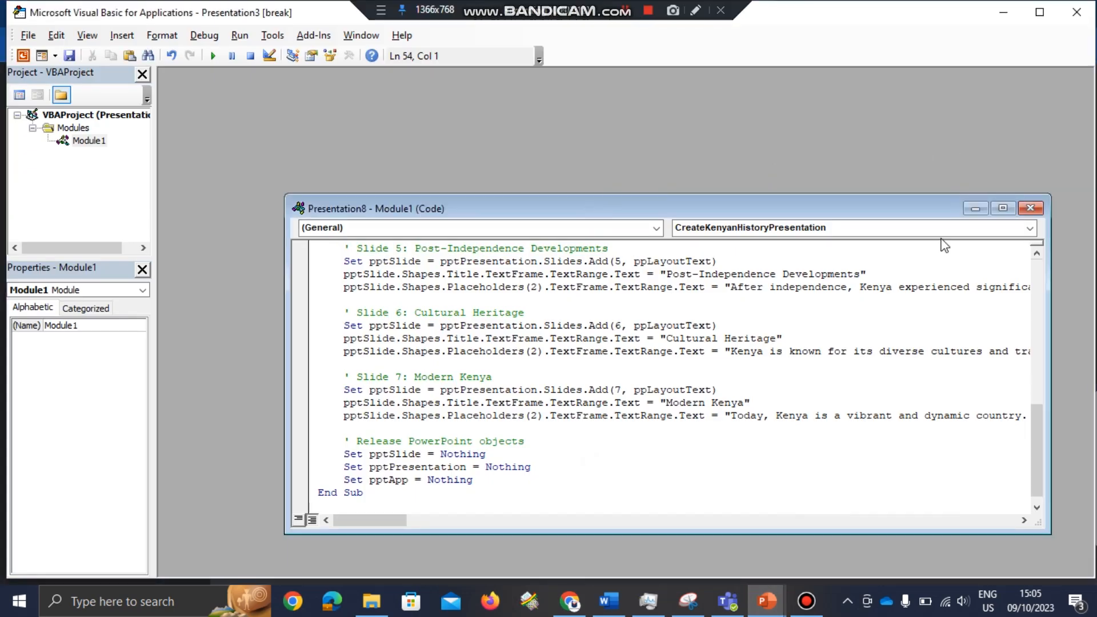
Close the VBA editor, review ChatGPT's steps, and return to the blank presentation
click(765, 601)
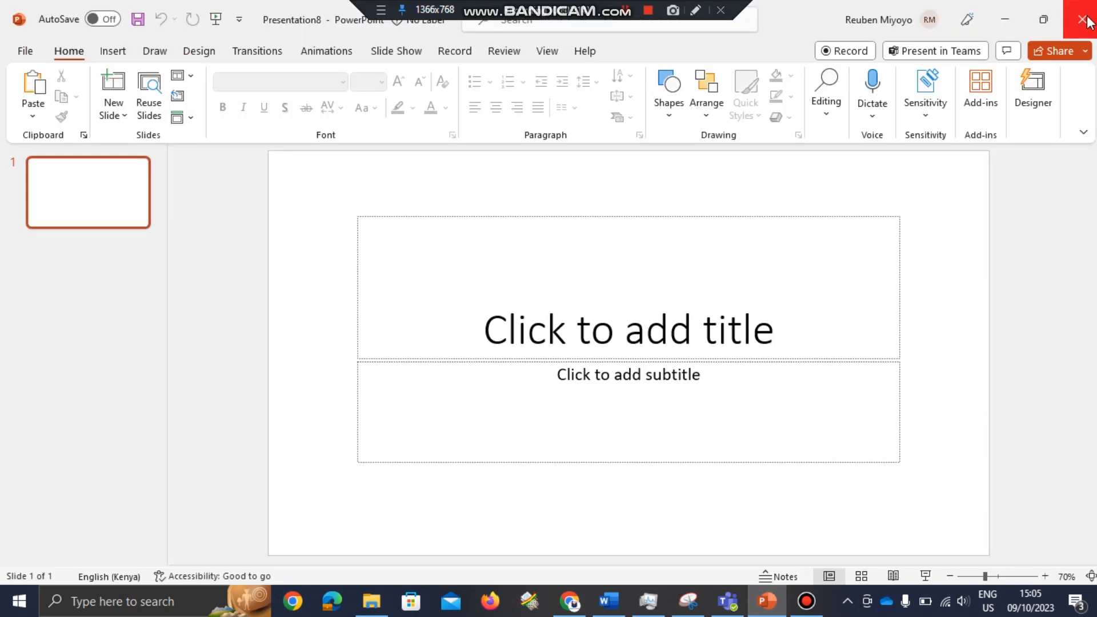
mouse_move(635, 546)
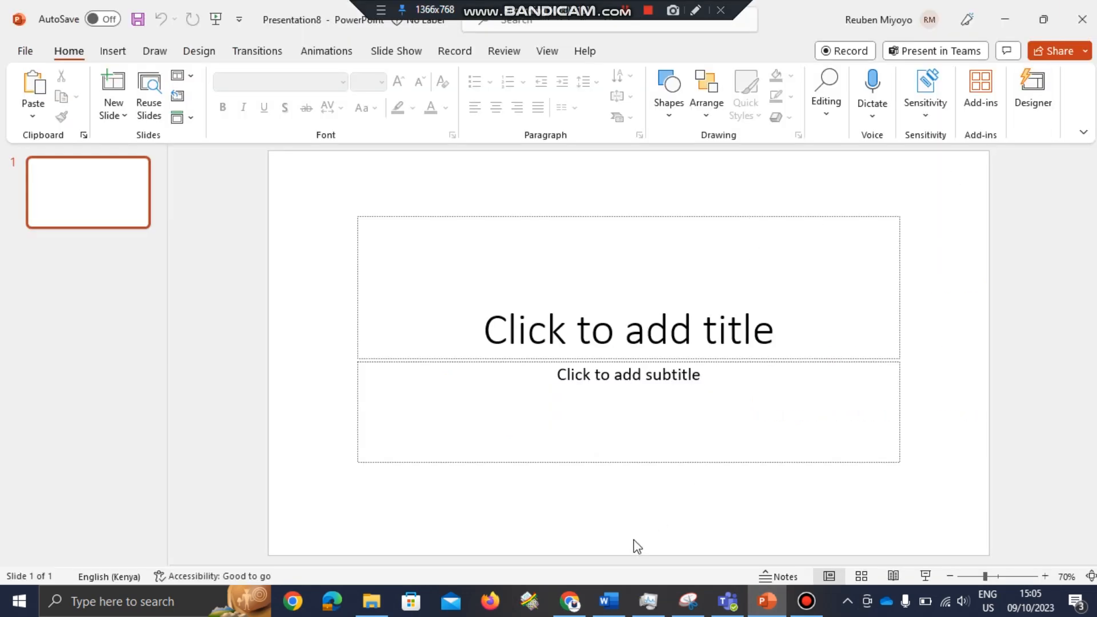
click(571, 601)
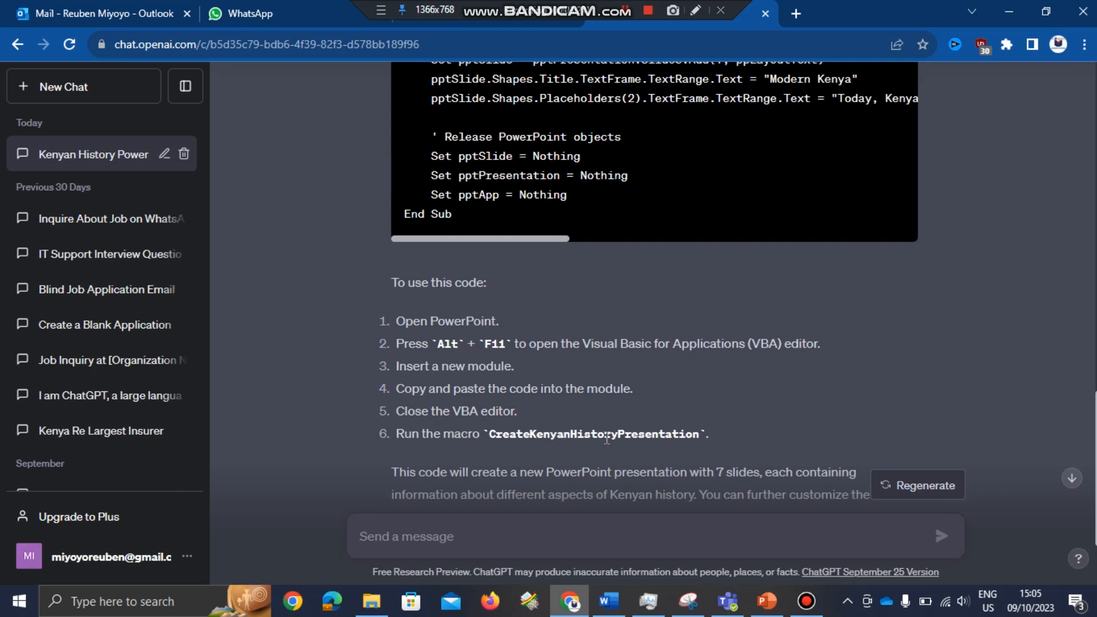
mouse_move(748, 544)
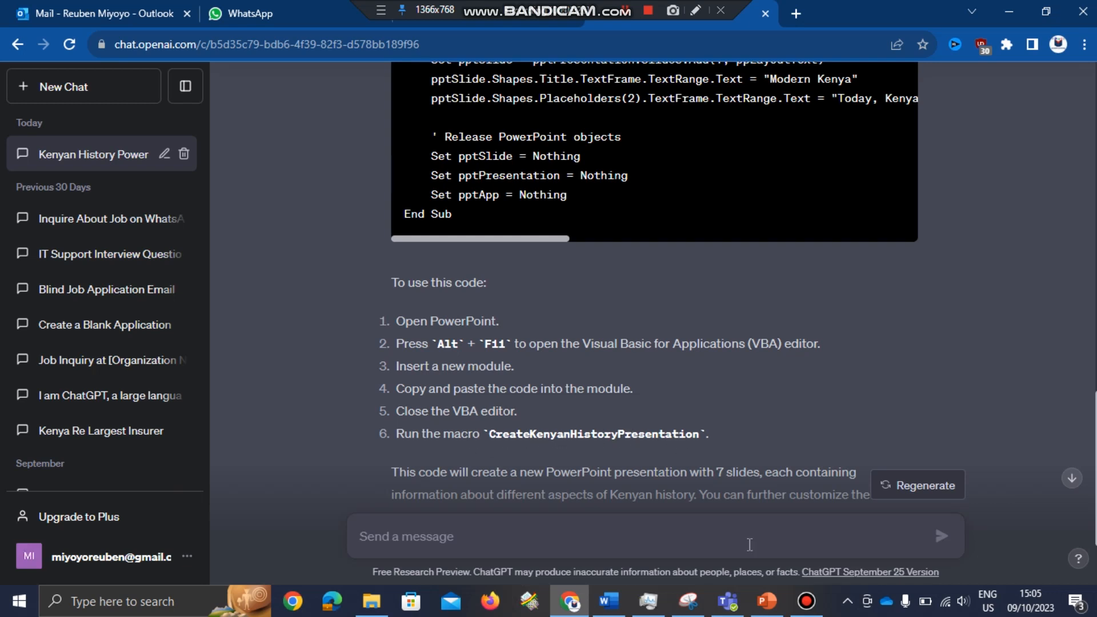
click(764, 601)
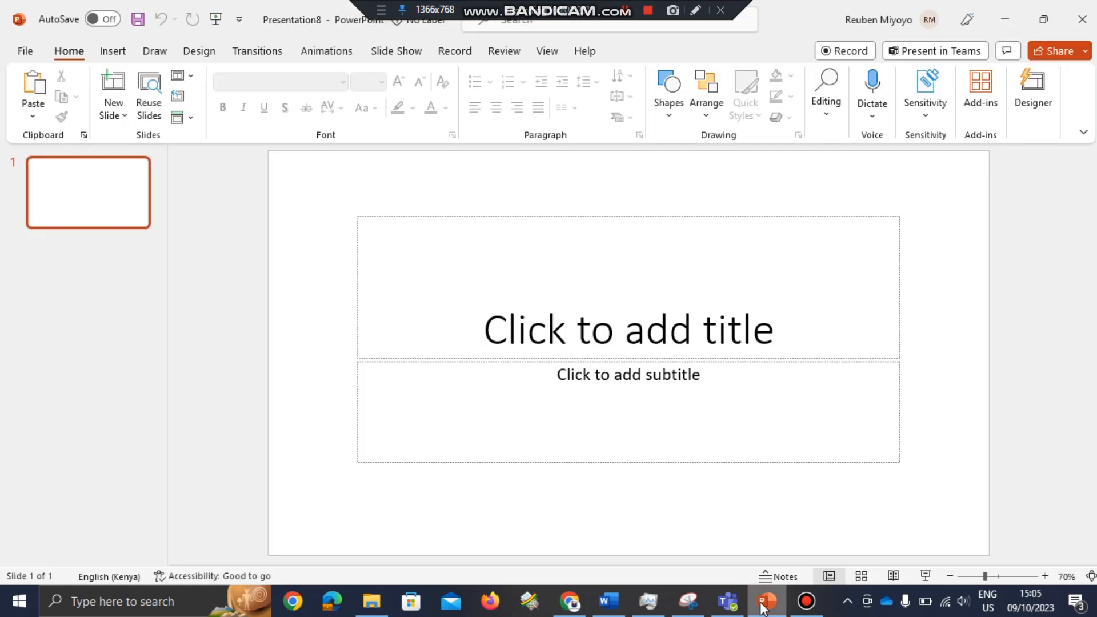
mouse_move(620, 301)
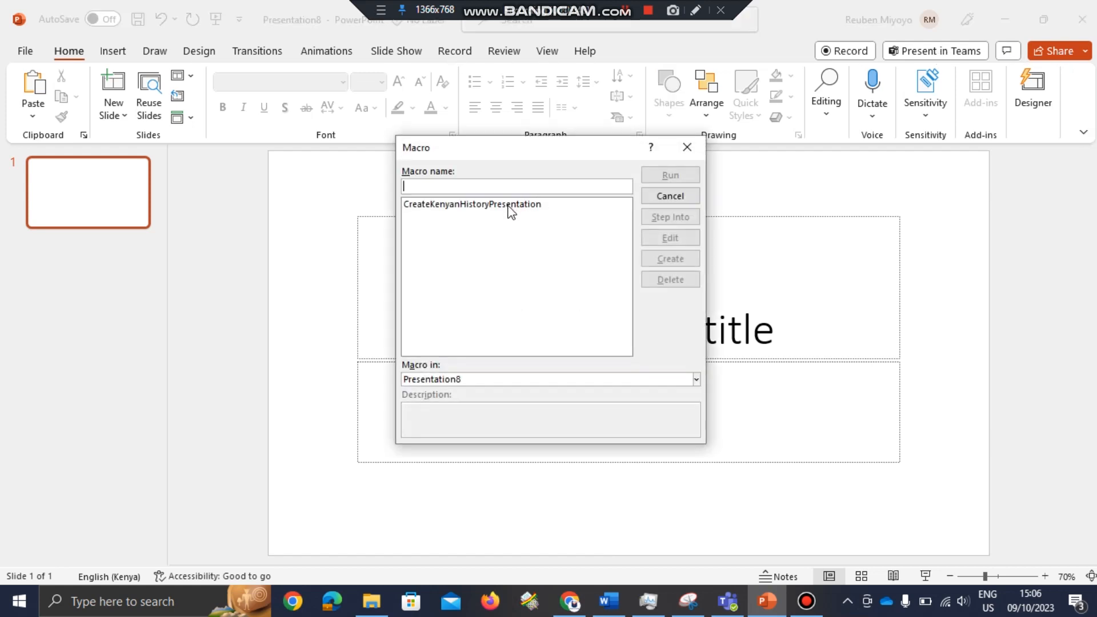
Run the CreateKenyanHistoryPresentation macro from the Macro dialog
click(472, 203)
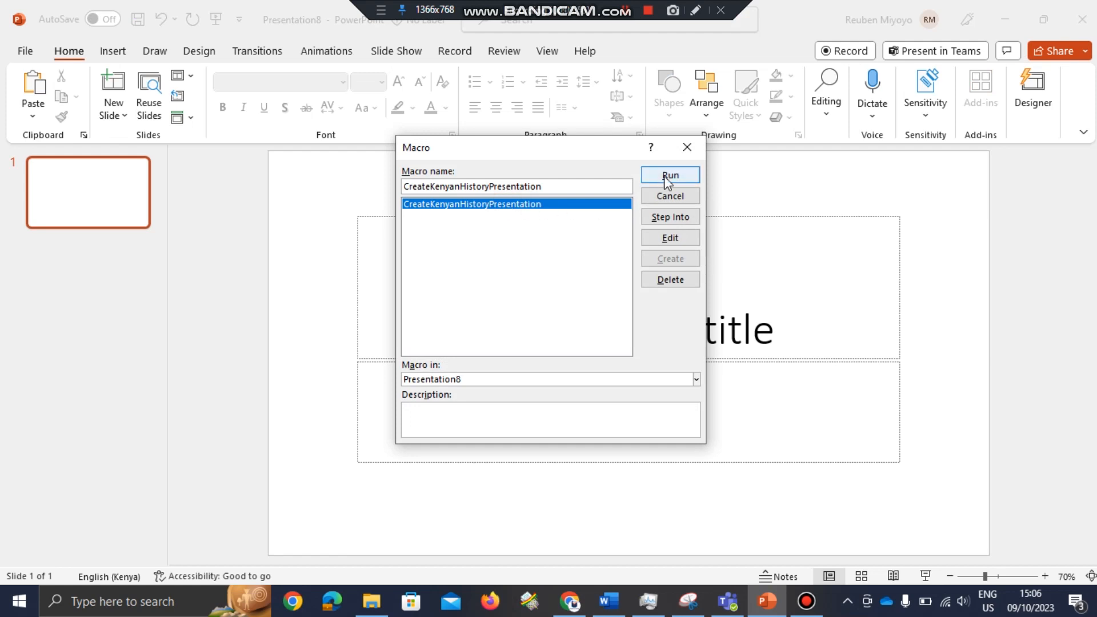
click(668, 175)
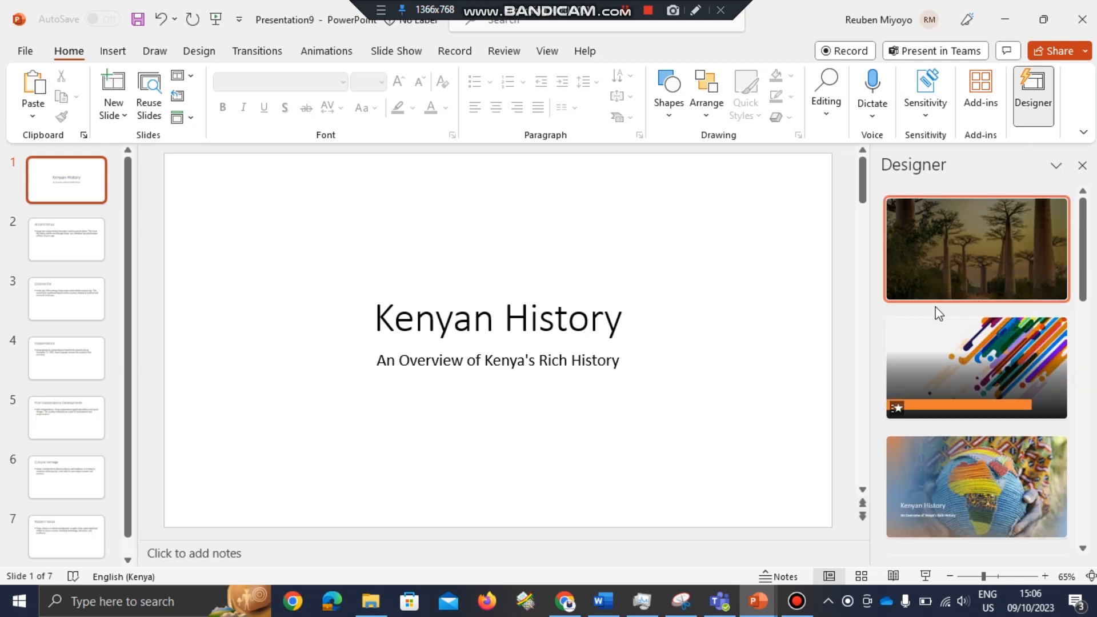
Apply the acacia photo design to Ancient Kenya and baobab layout to Colonial Era
scroll(down, 3)
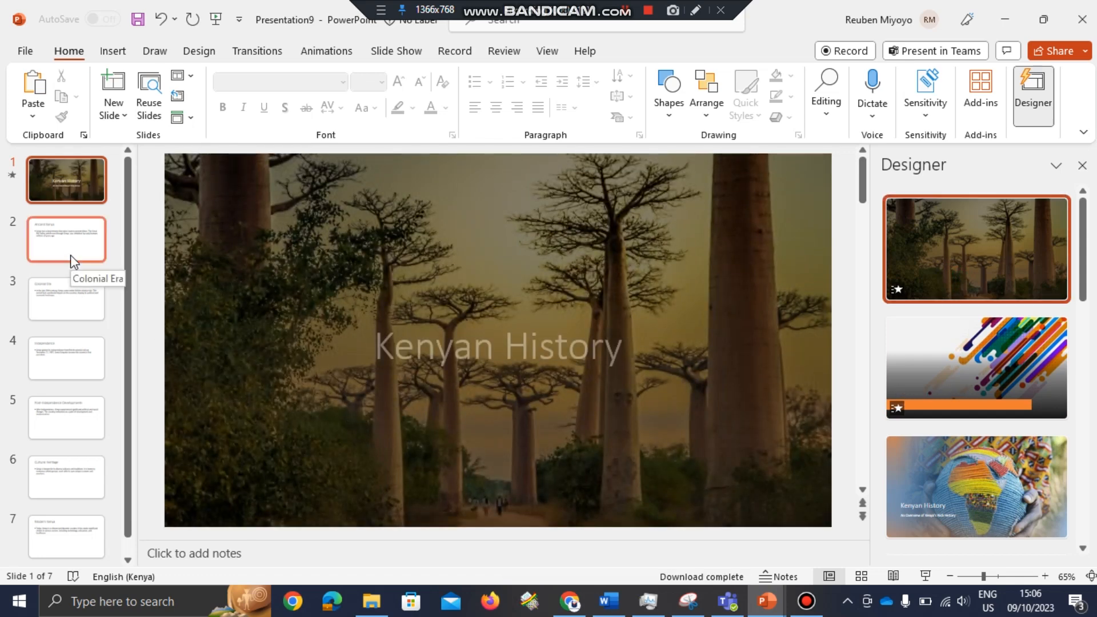
click(66, 240)
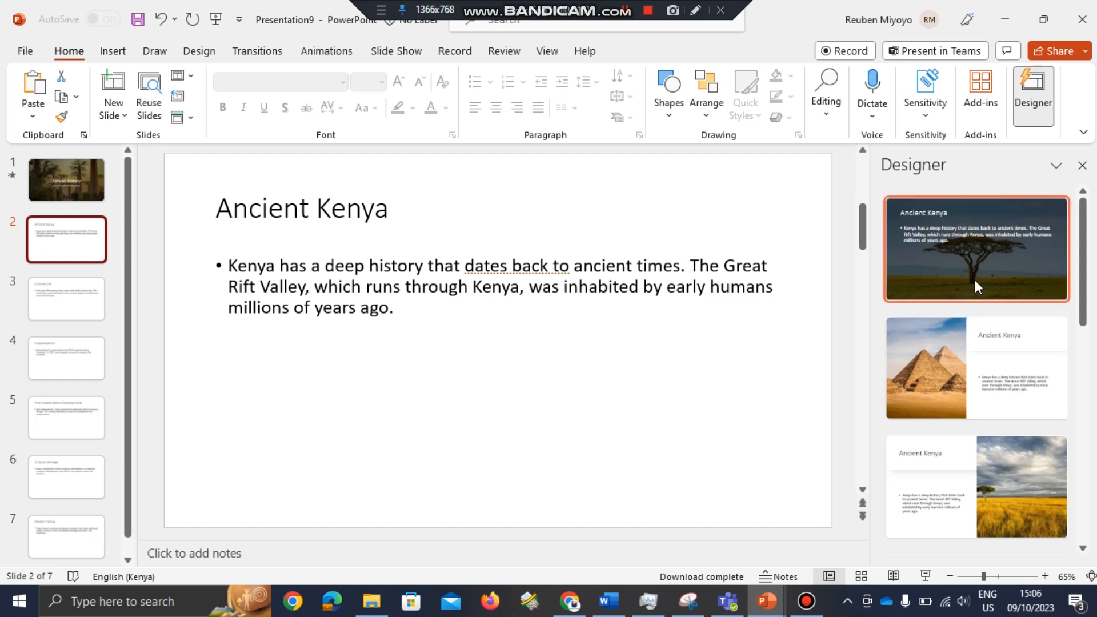
click(975, 250)
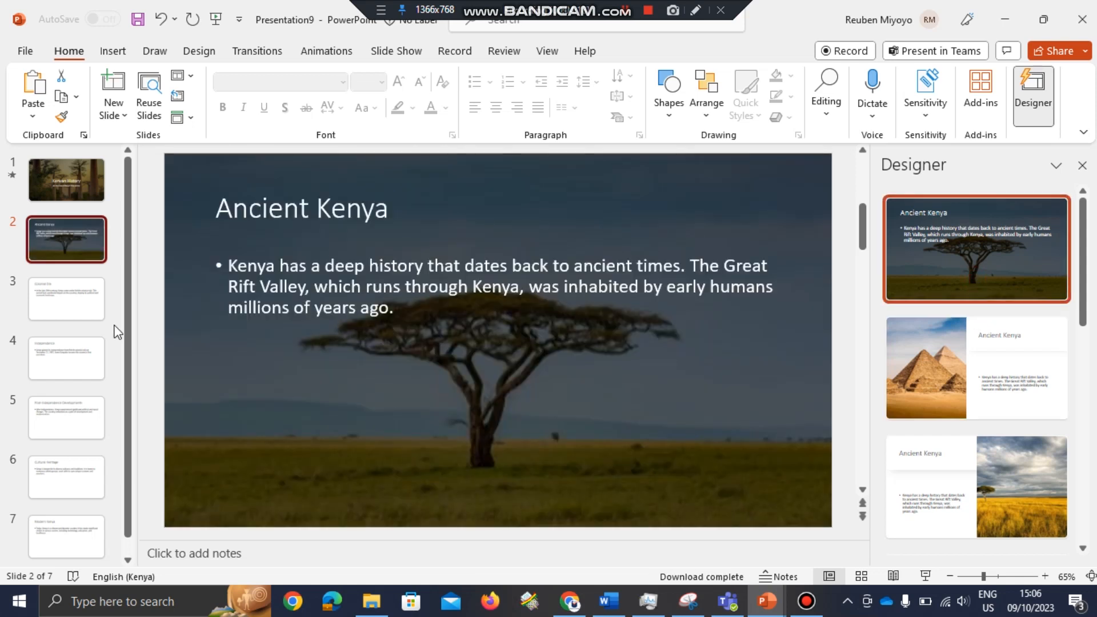
click(65, 299)
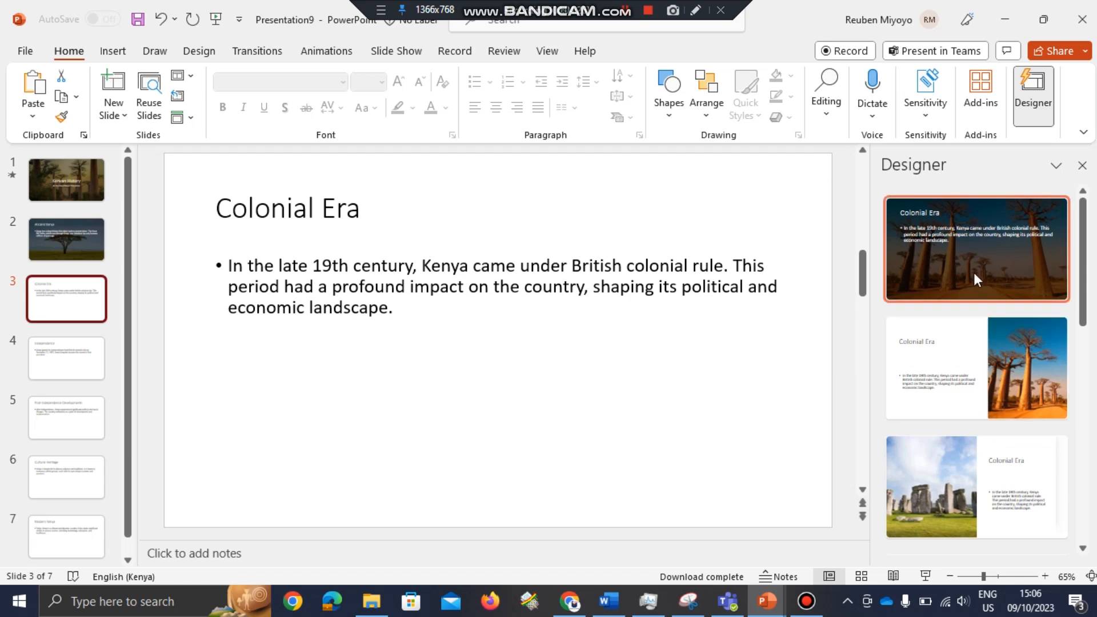
click(974, 368)
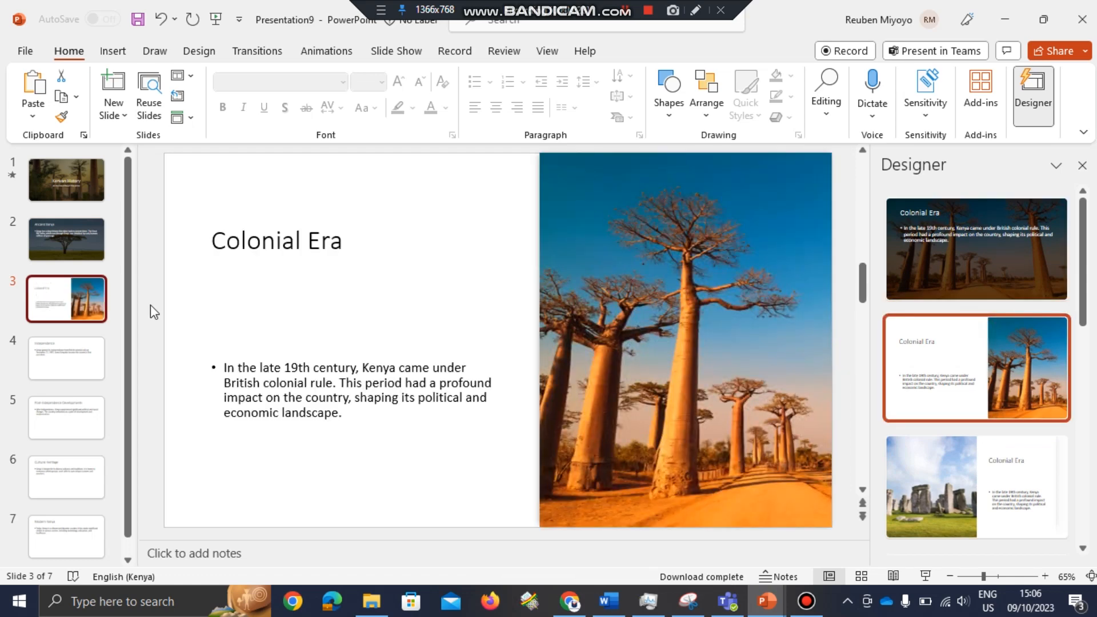
click(66, 358)
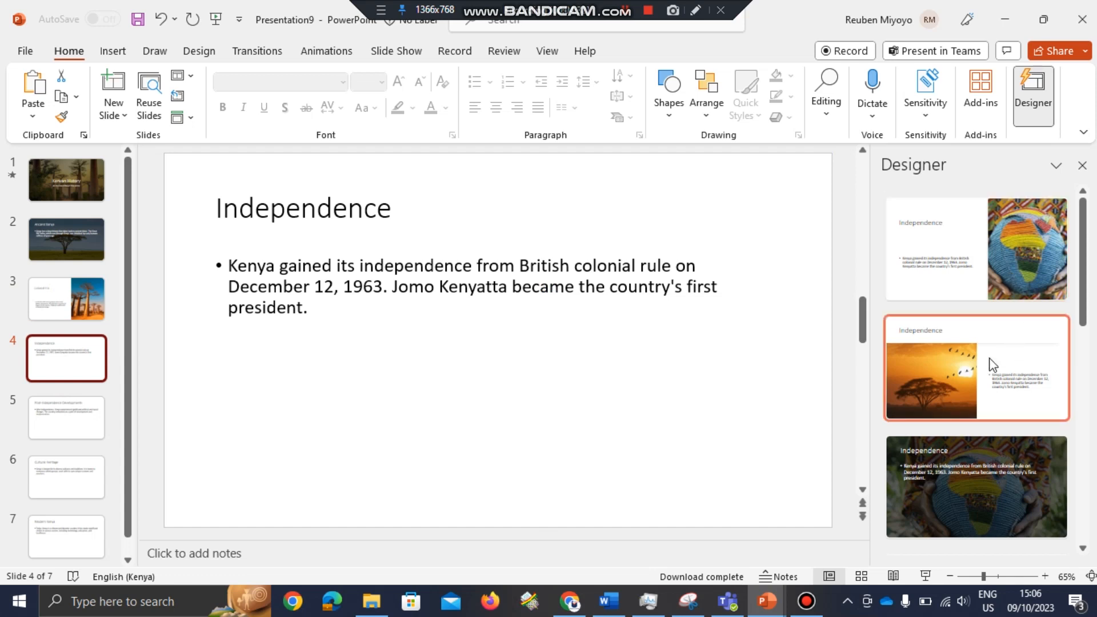
Apply the sunset-and-birds layout to Independence and a seedling layout to slide 5
click(974, 368)
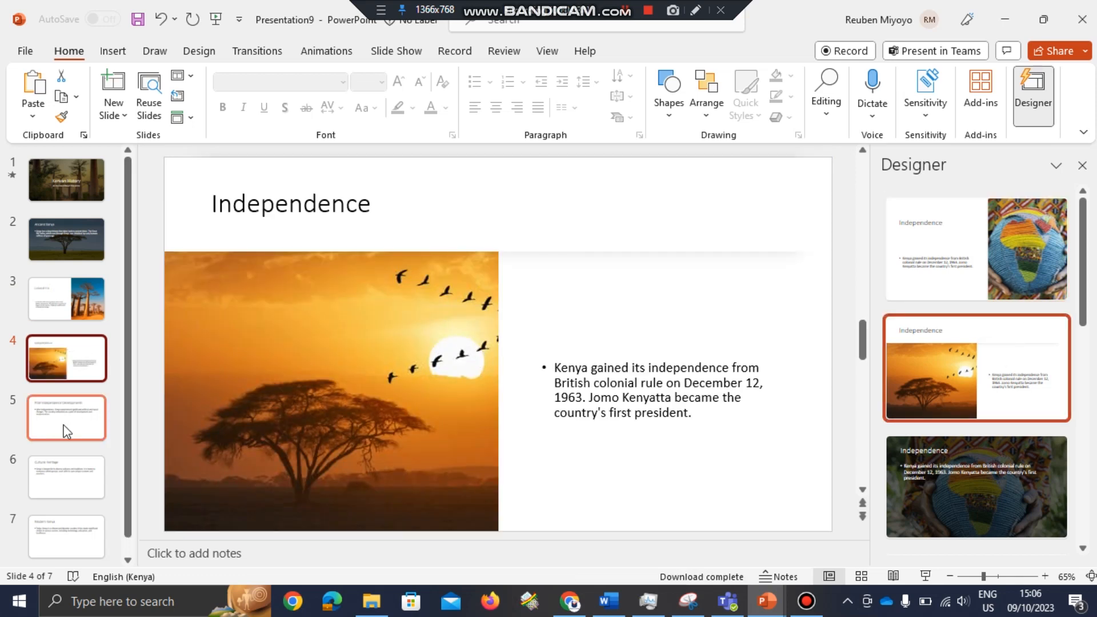
click(66, 417)
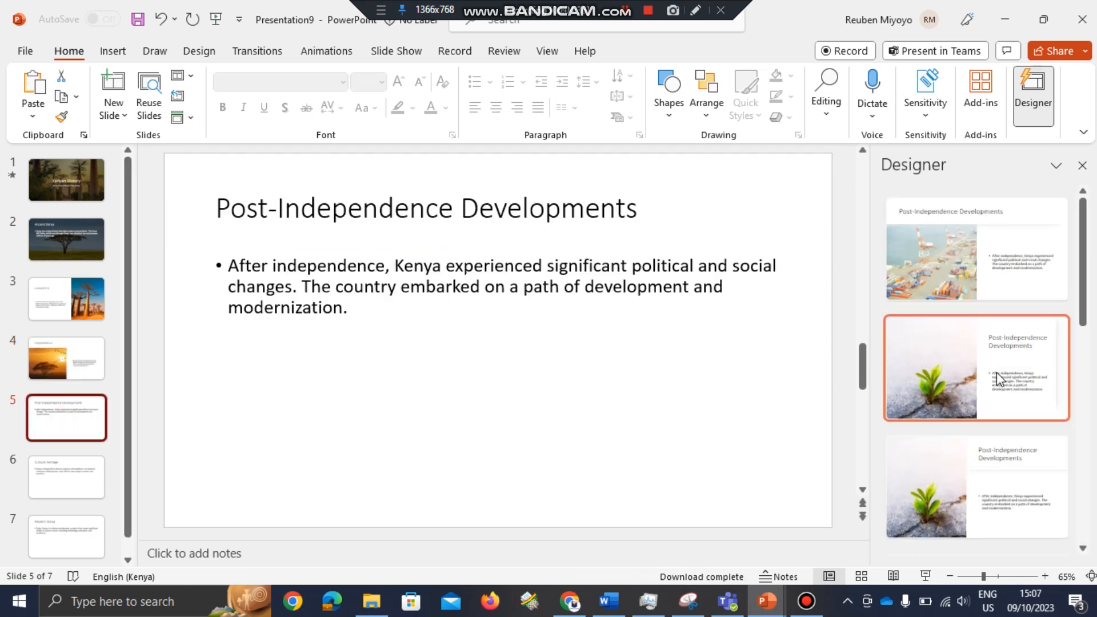
click(972, 486)
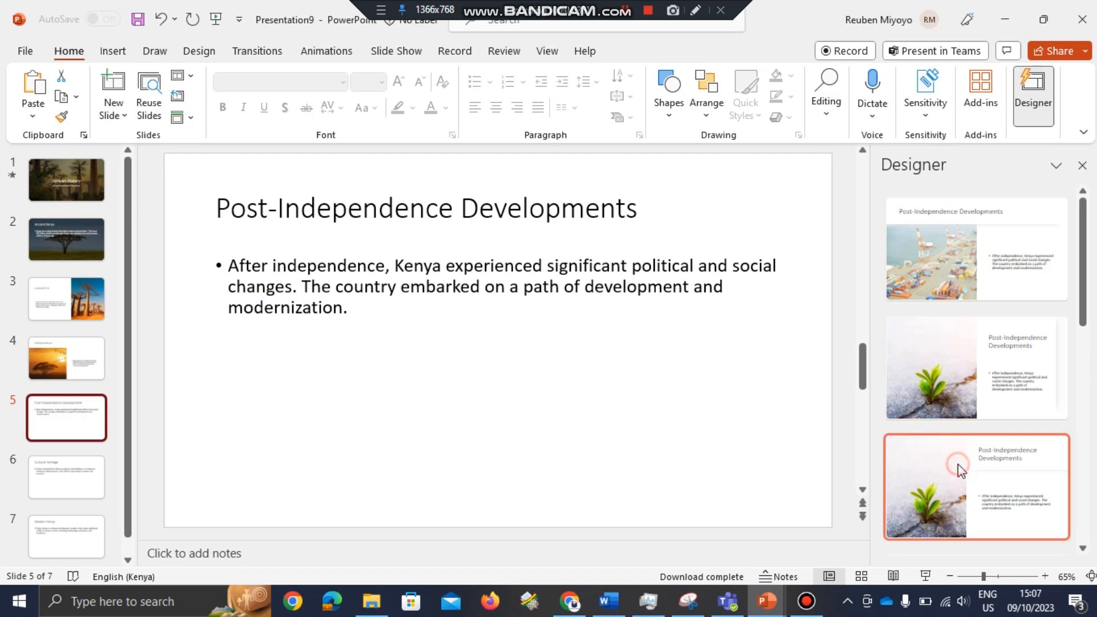
click(65, 477)
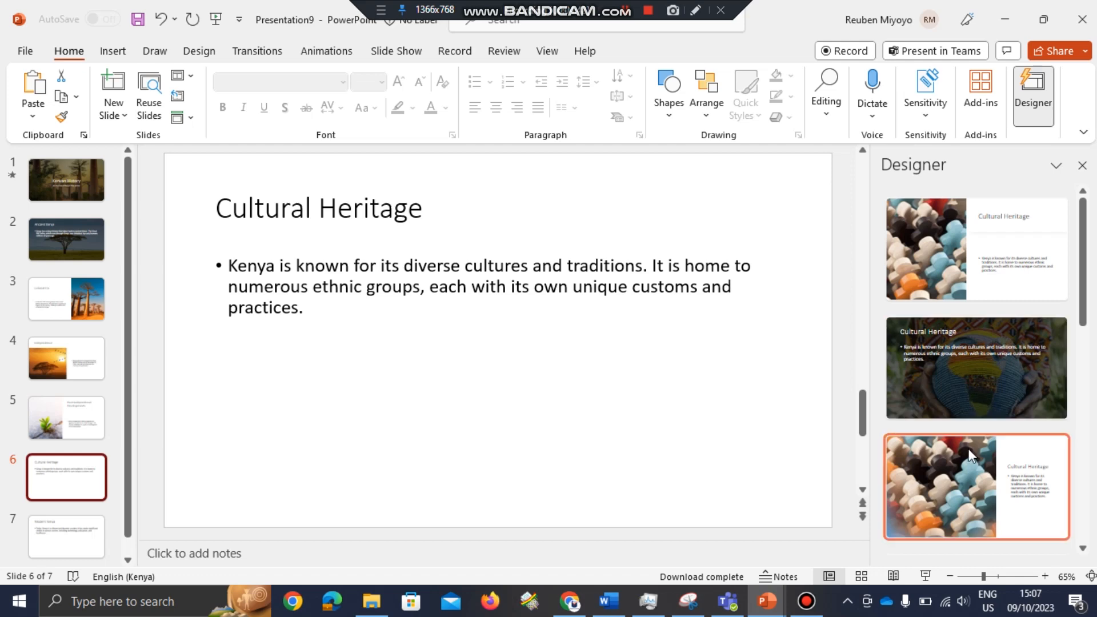
Apply the lion photo layout to Modern Kenya and close the Designer pane
scroll(down, 3)
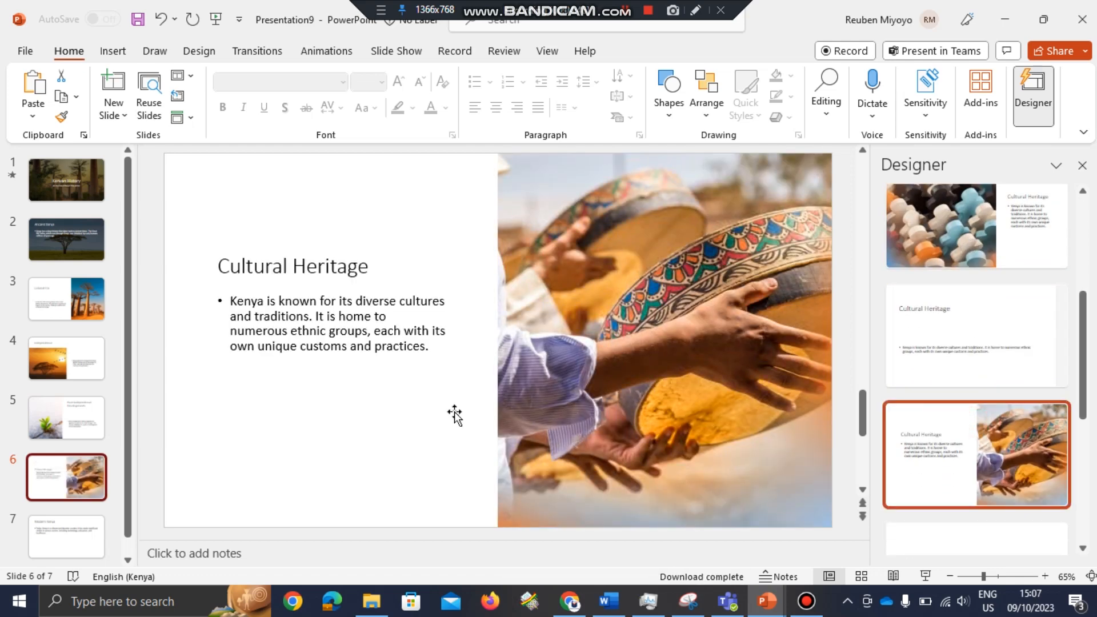
click(66, 537)
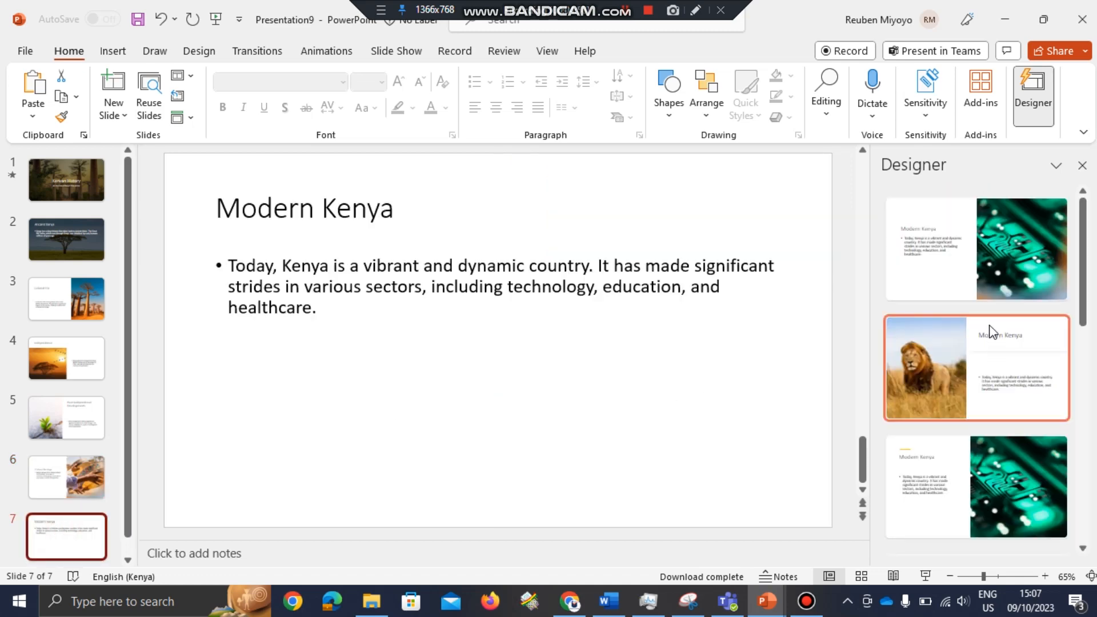
click(975, 367)
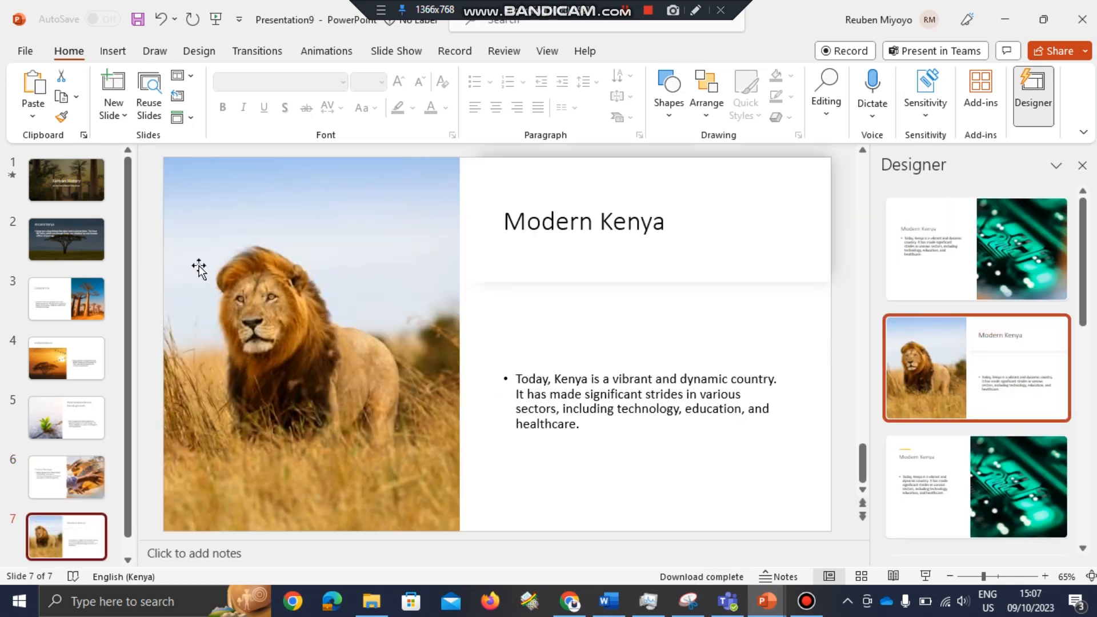
mouse_move(1082, 166)
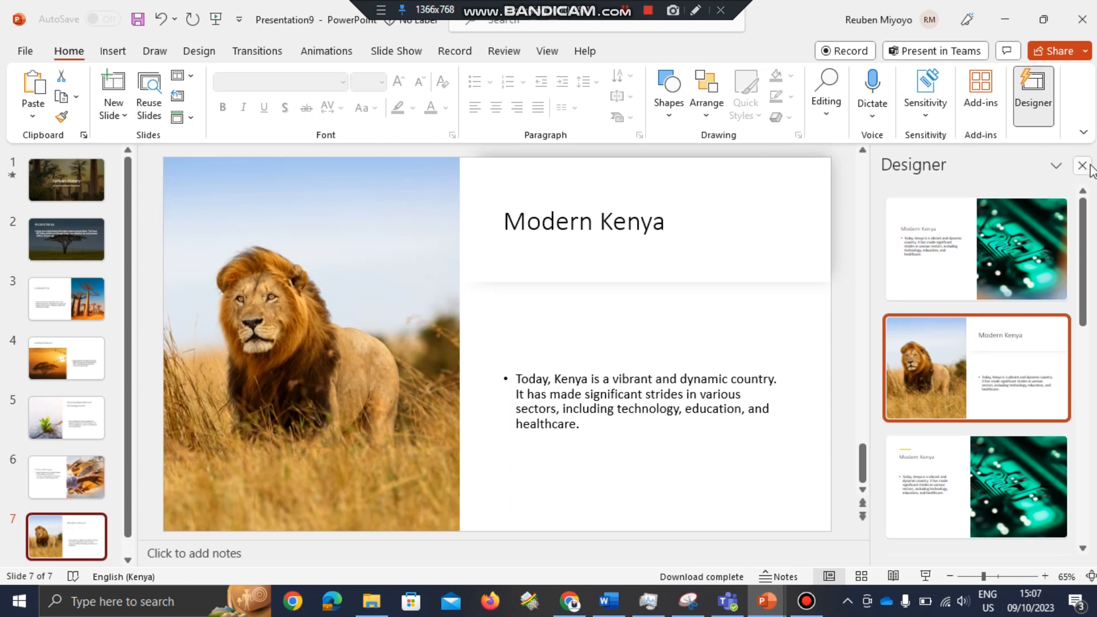
click(1082, 166)
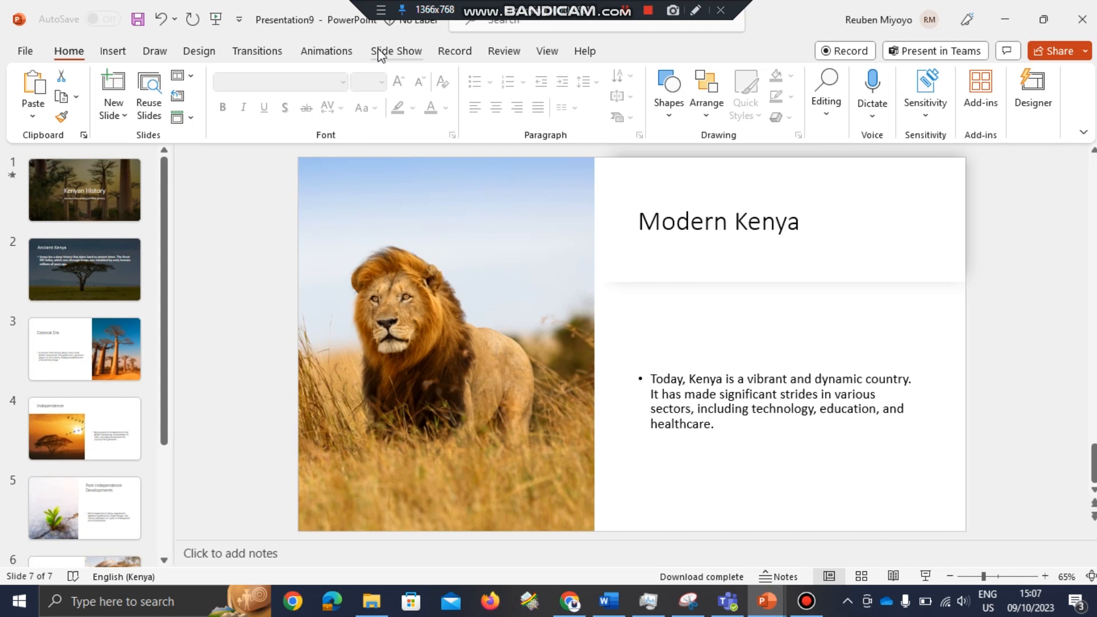
Start the Kenyan History slide show from the beginning and advance a slide
click(395, 50)
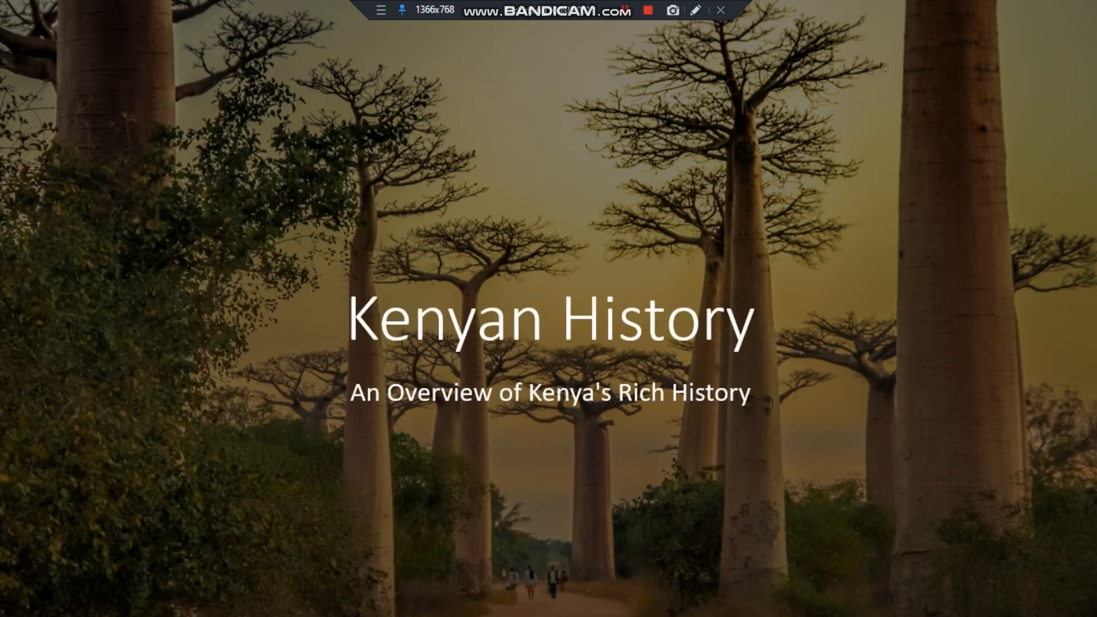
key(Right)
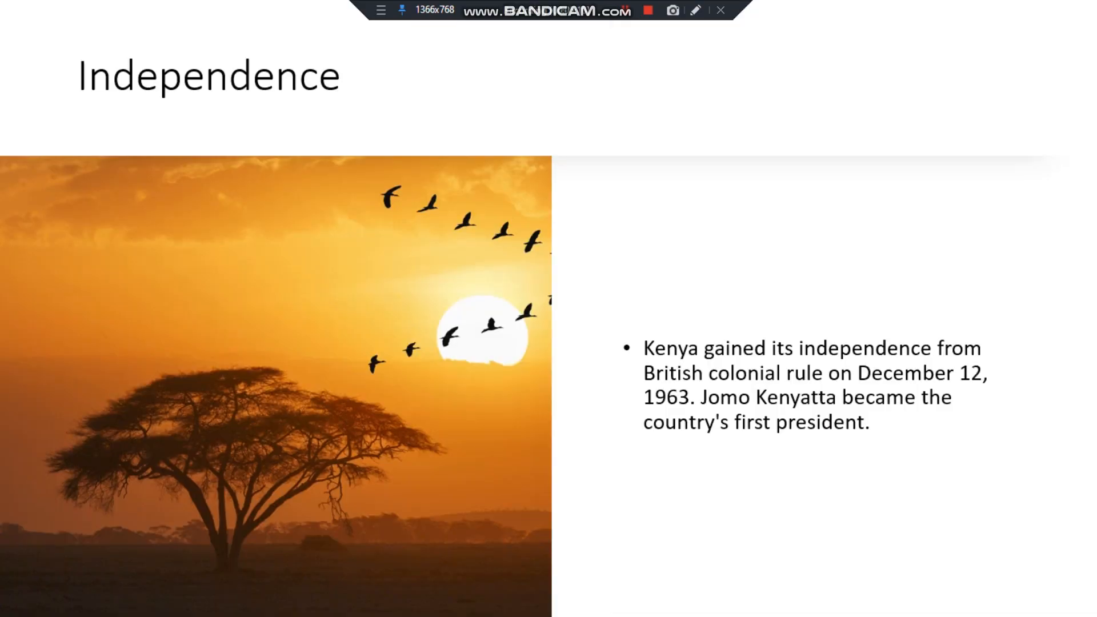